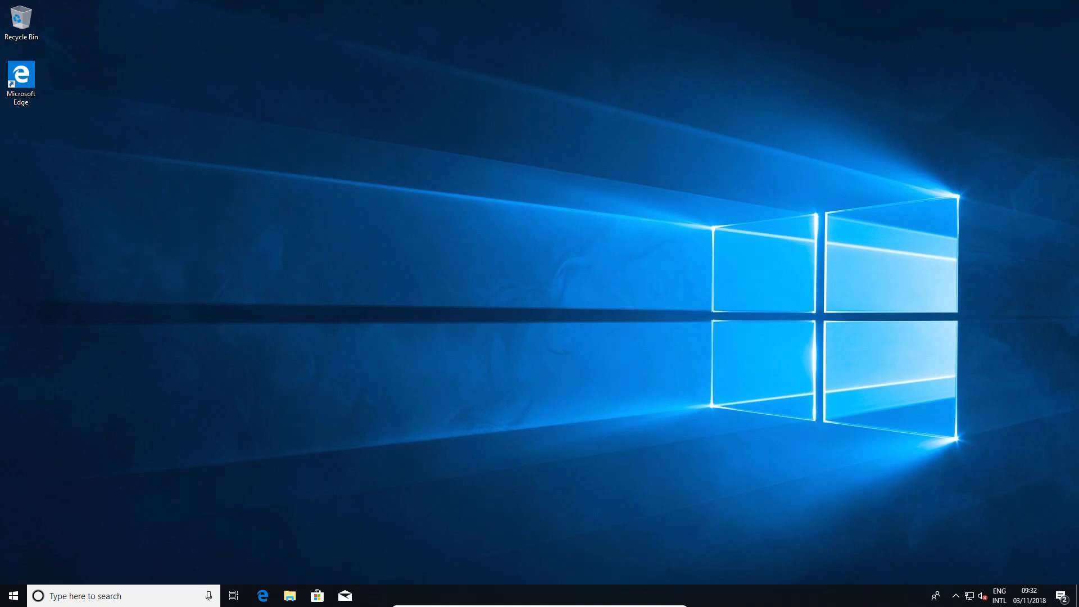
mouse_move(420, 521)
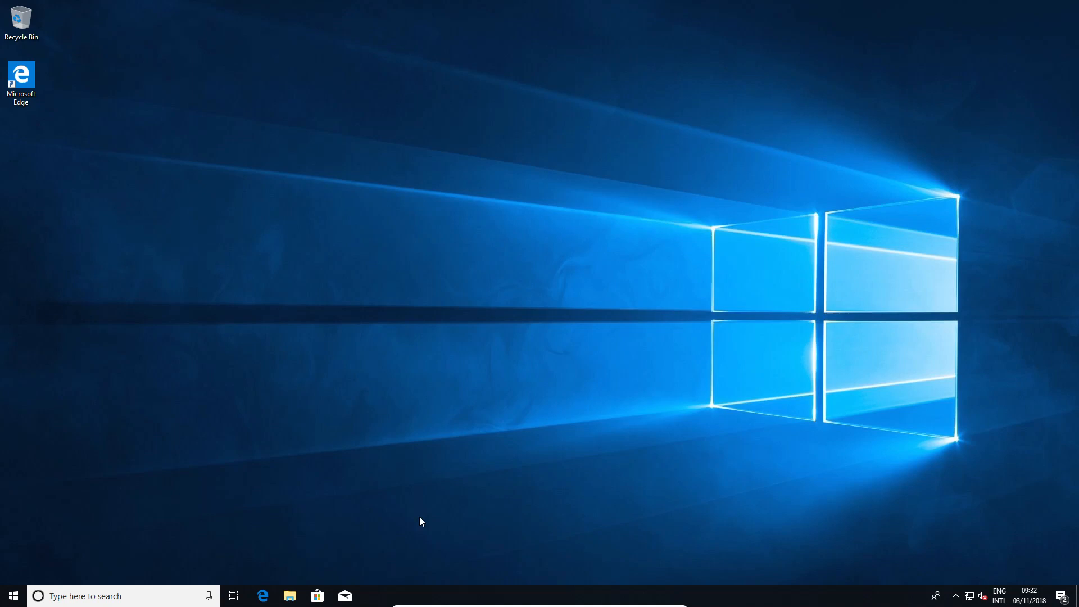
Launch Windows PowerShell from the Start menu search.
click(9, 596)
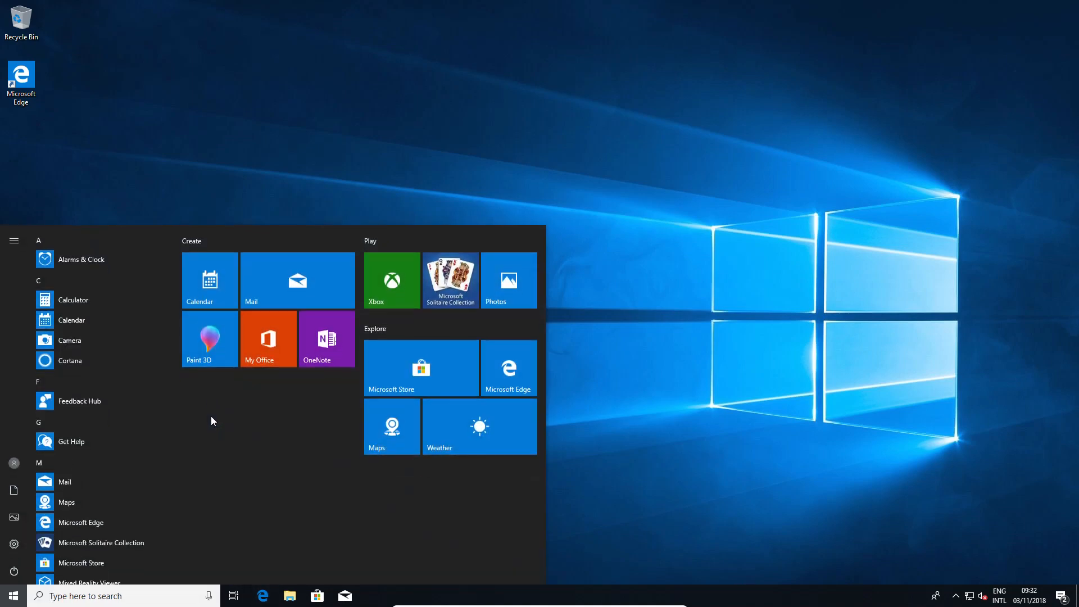
text(powershell)
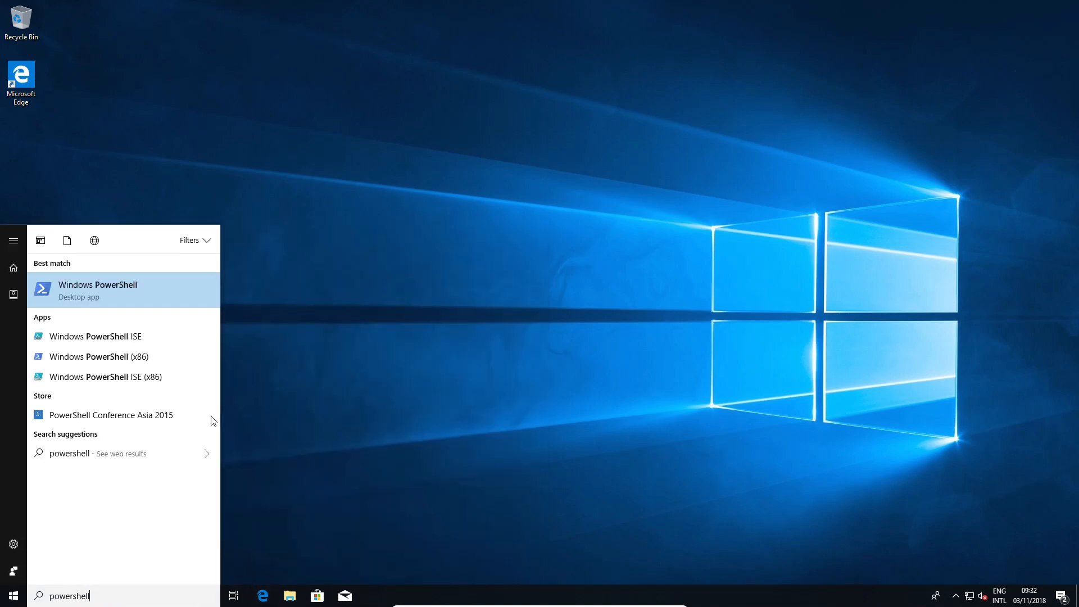
click(97, 289)
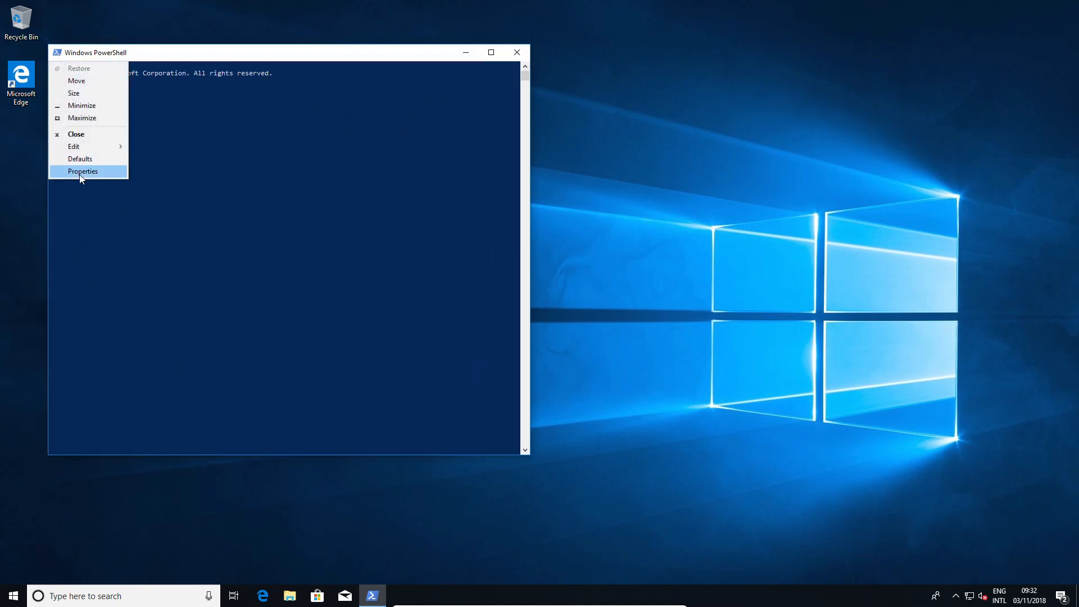
Choose font size 24 in the console window's Properties.
click(83, 171)
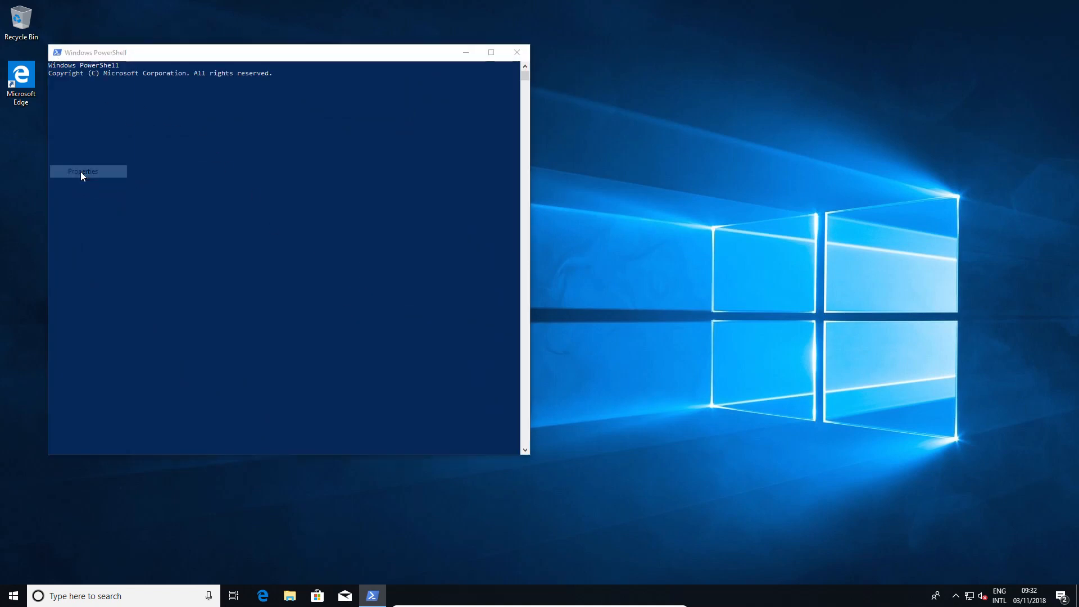
click(82, 172)
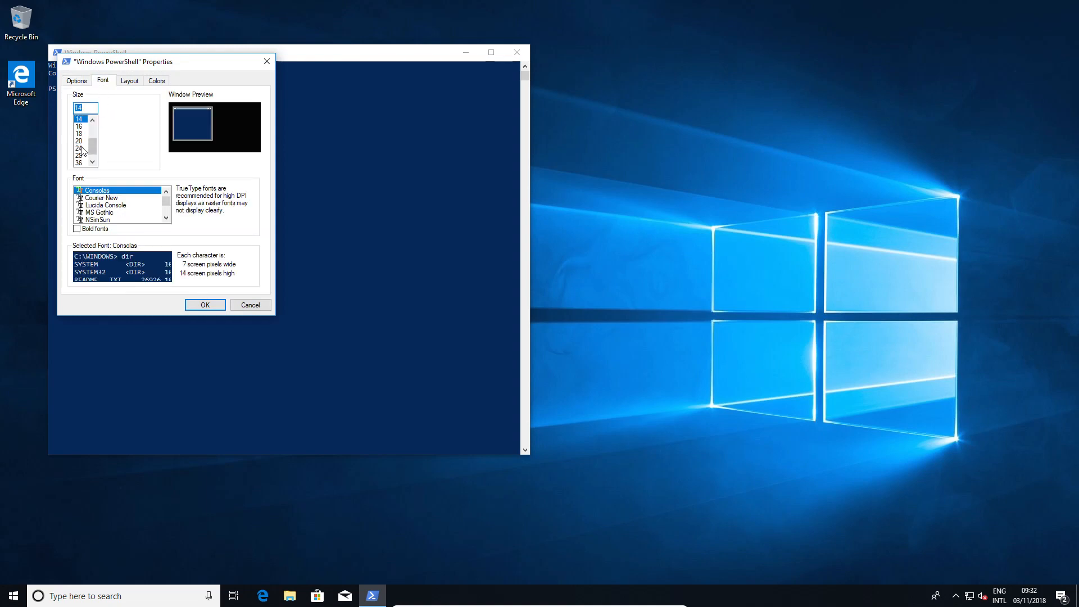
click(81, 151)
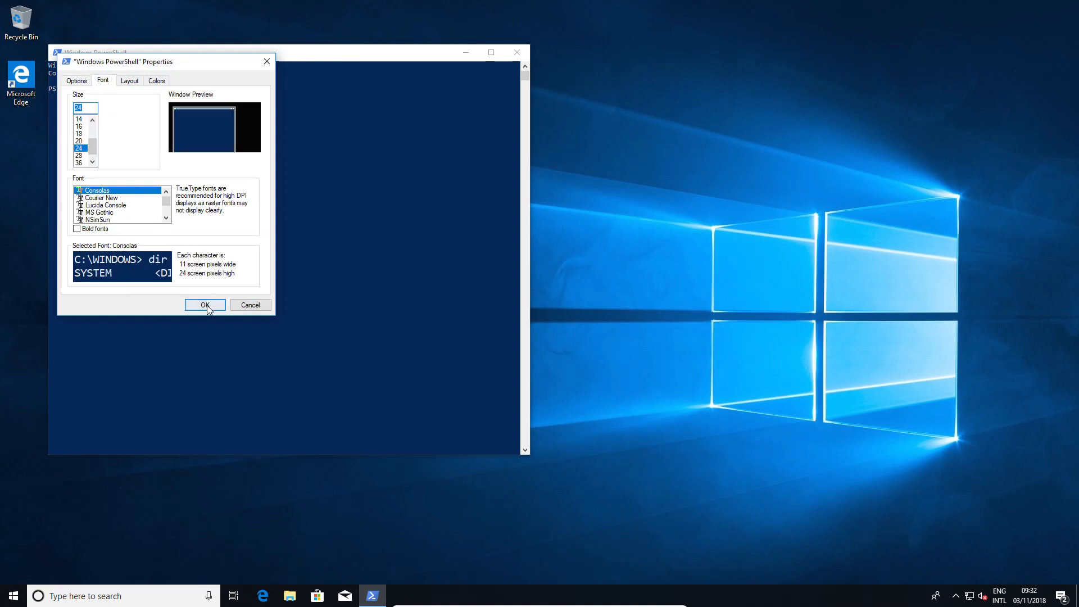
Apply size 24, run Add-WindowsCapability for OpenSSH.Server, get access denied, close console.
click(205, 305)
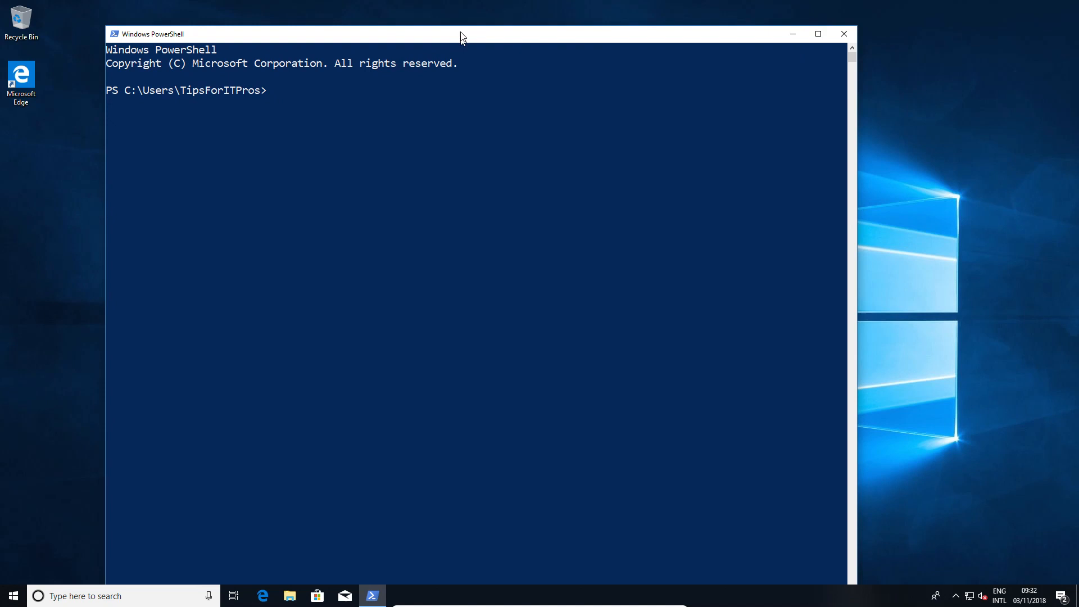
text(Add-WindowsCapability -Online -Name OpenSSH.Server~~~~0.0.1.0)
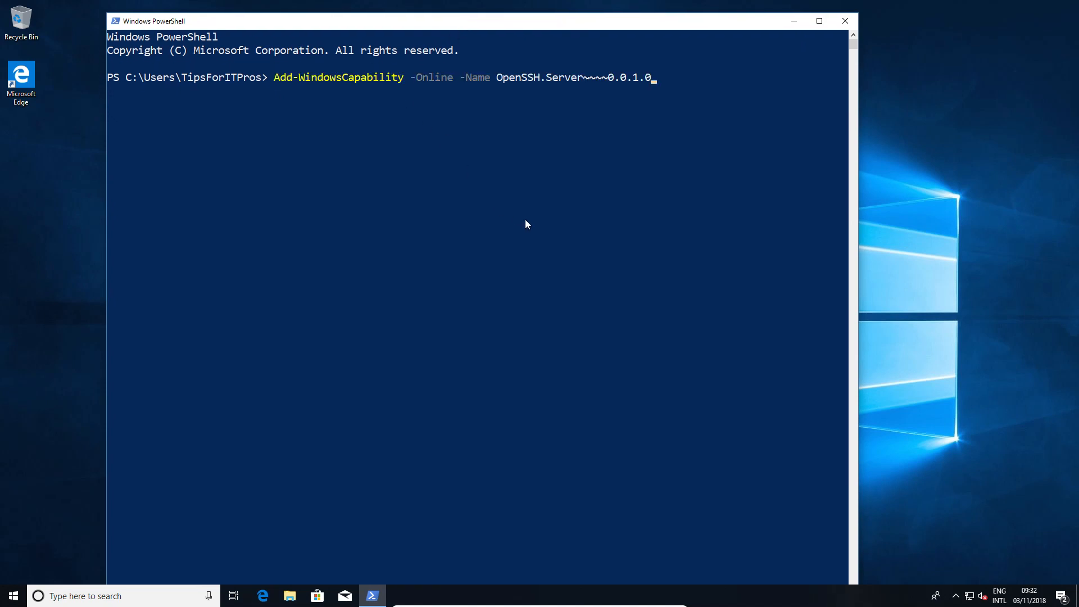
key(Enter)
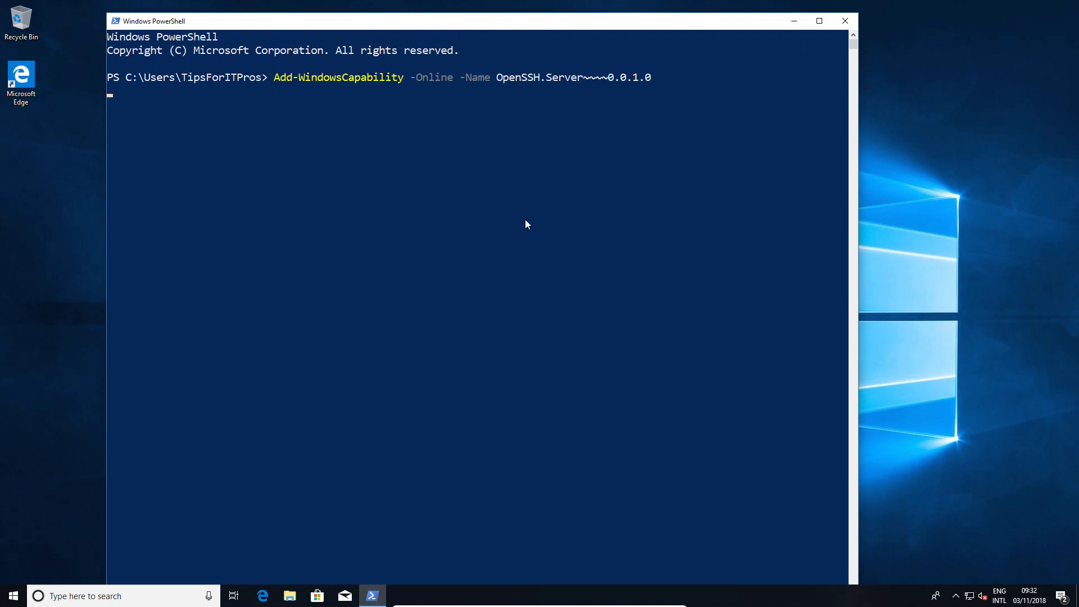
key(Enter)
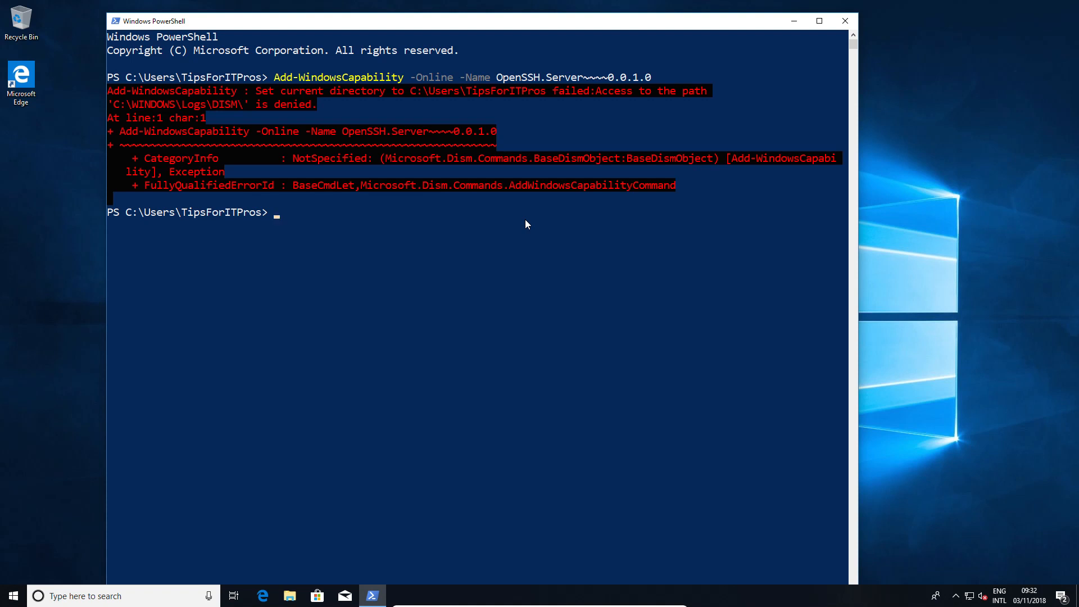
mouse_move(841, 32)
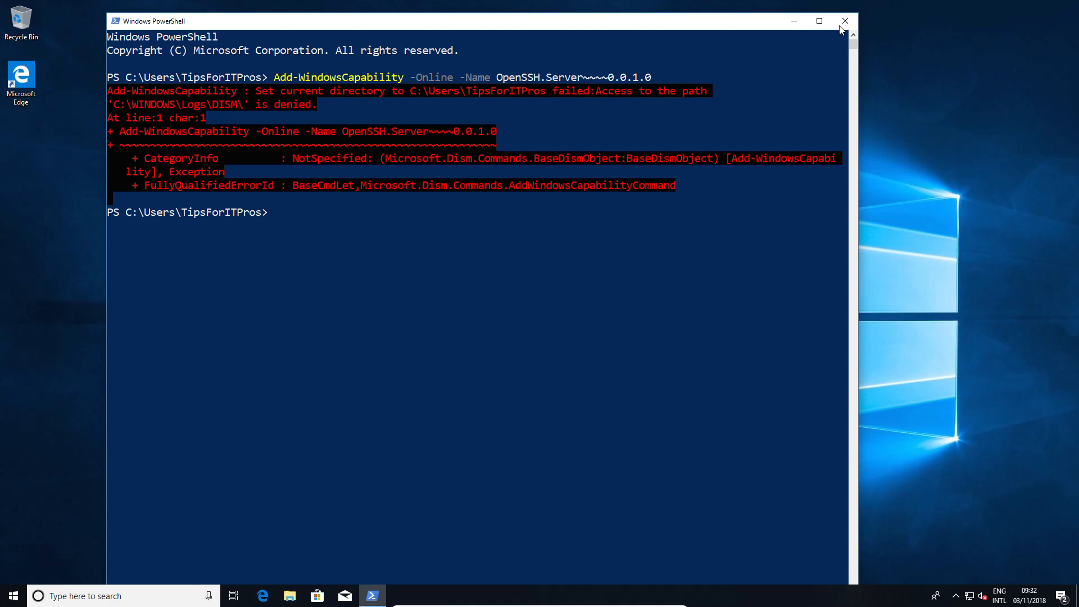
click(844, 21)
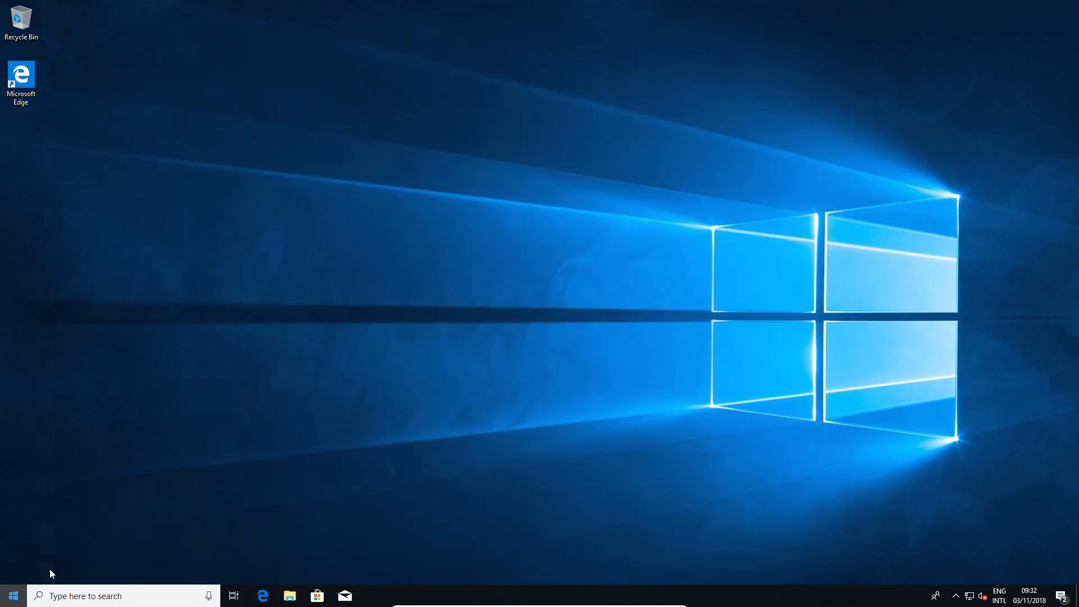
Launch Windows PowerShell with Run as administrator and approve the UAC prompt.
text(powershell)
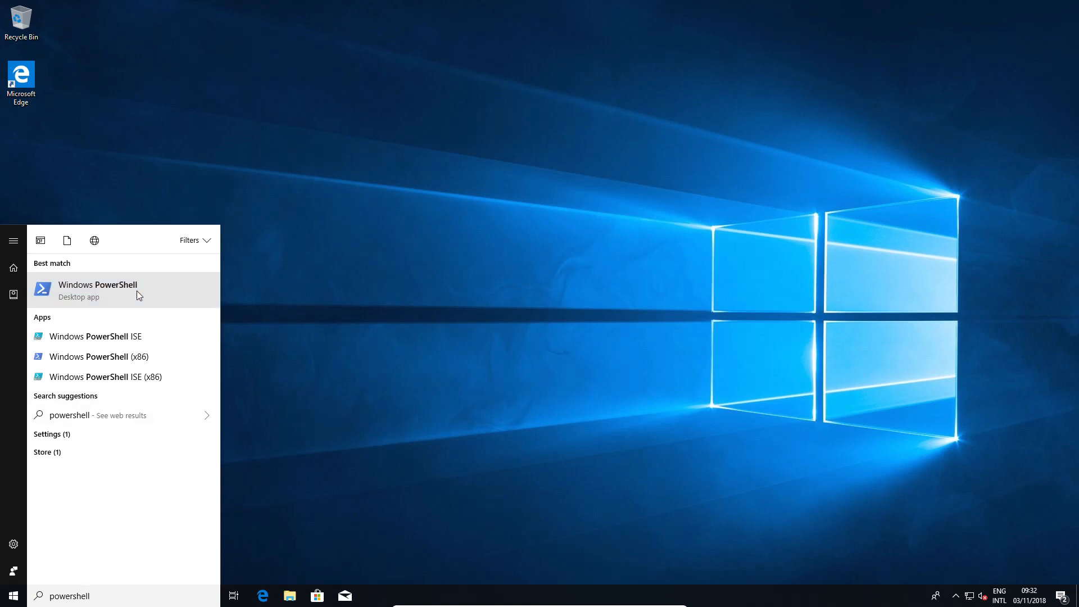
right_click(98, 290)
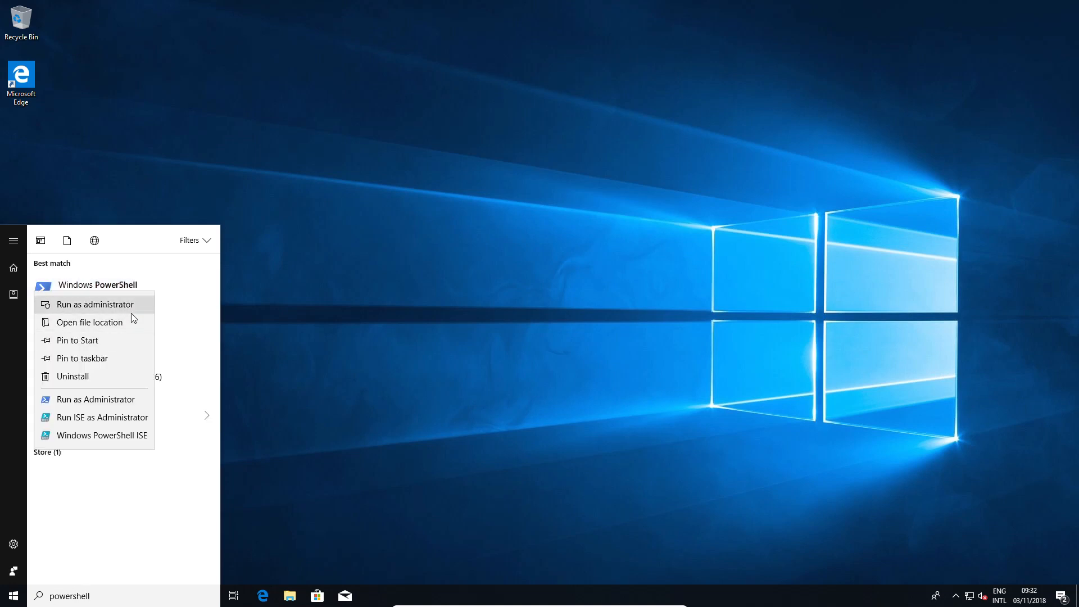
click(95, 304)
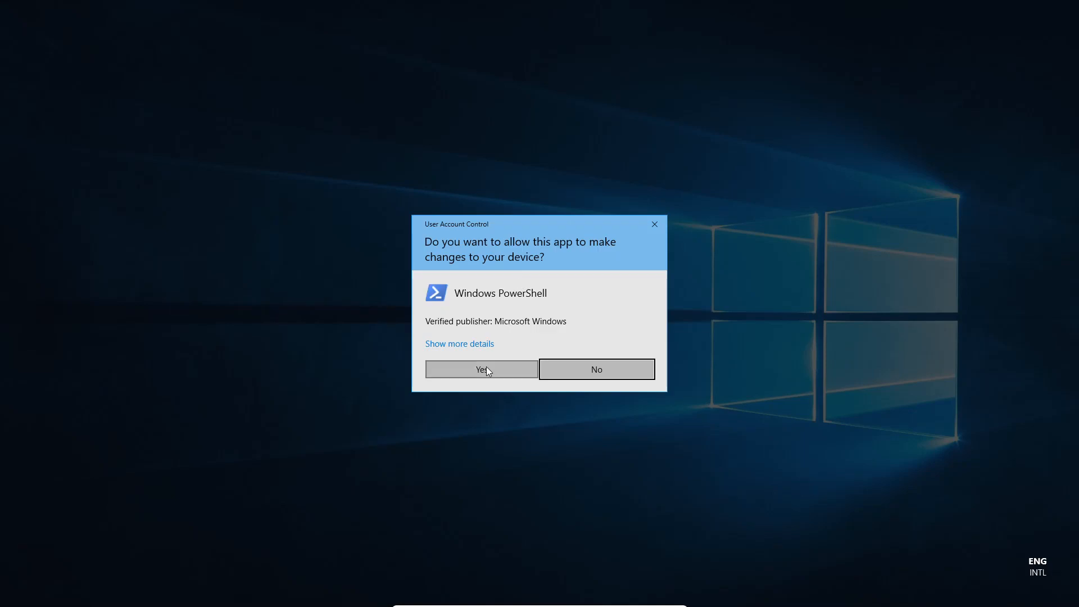
click(482, 370)
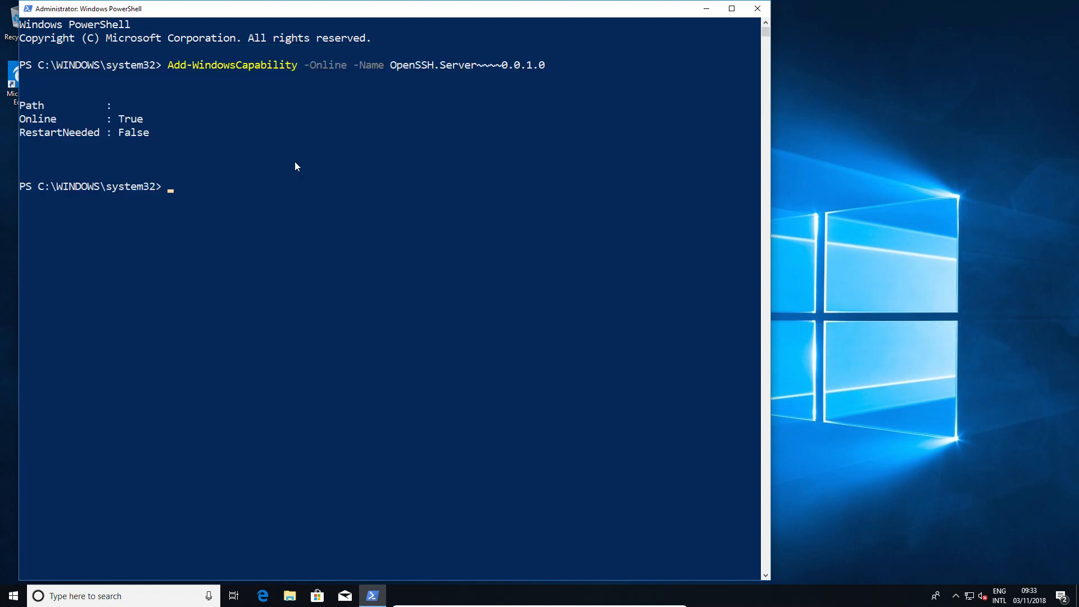
Set the sshd and ssh-agent services' startup type to Automatic.
text(set-ser)
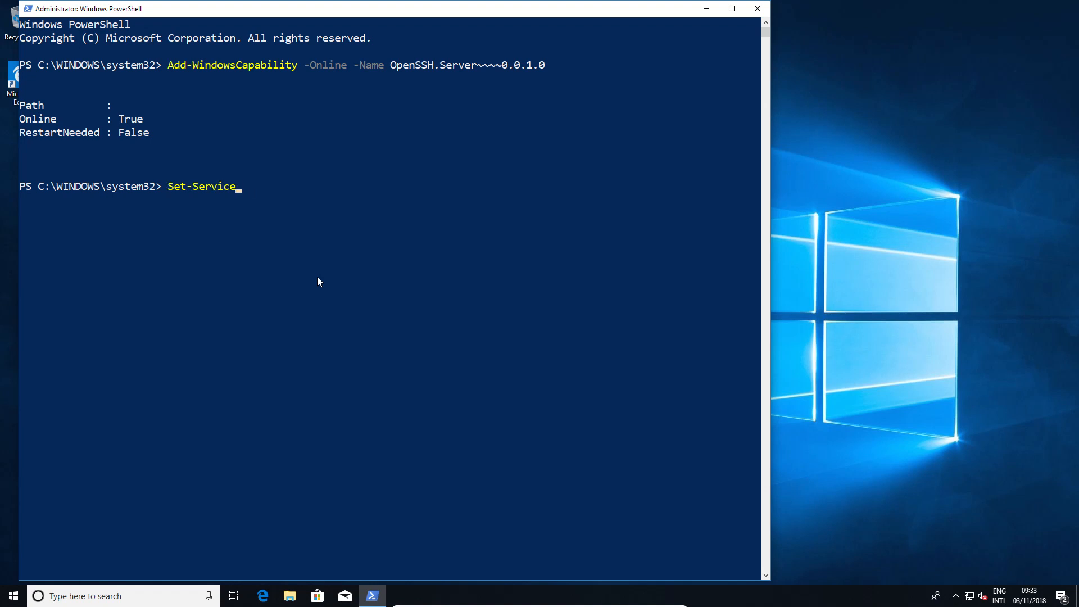
text(ssh)
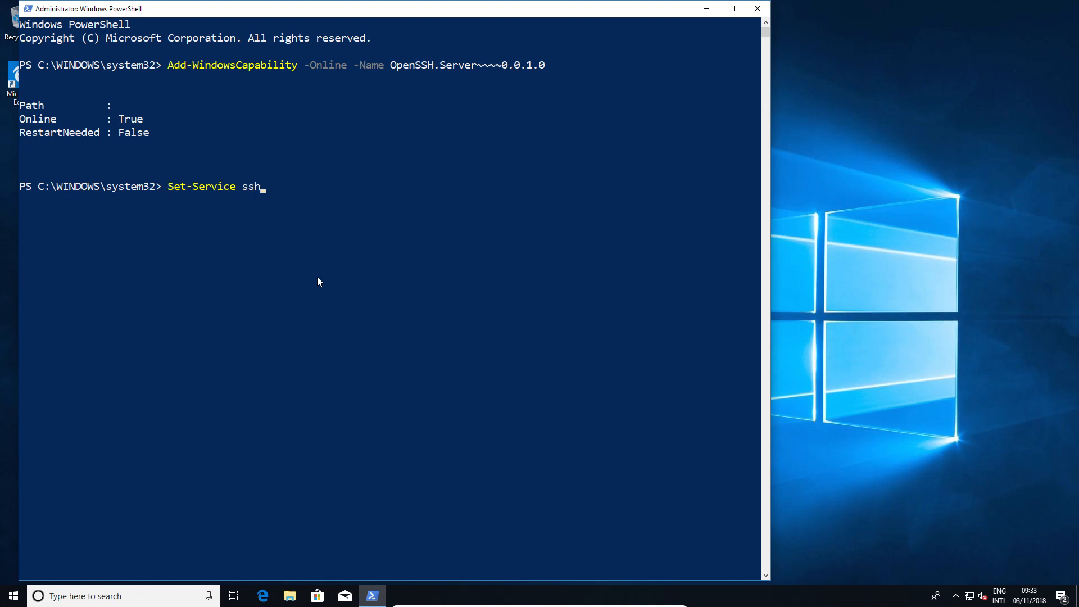
text(d -StartupType)
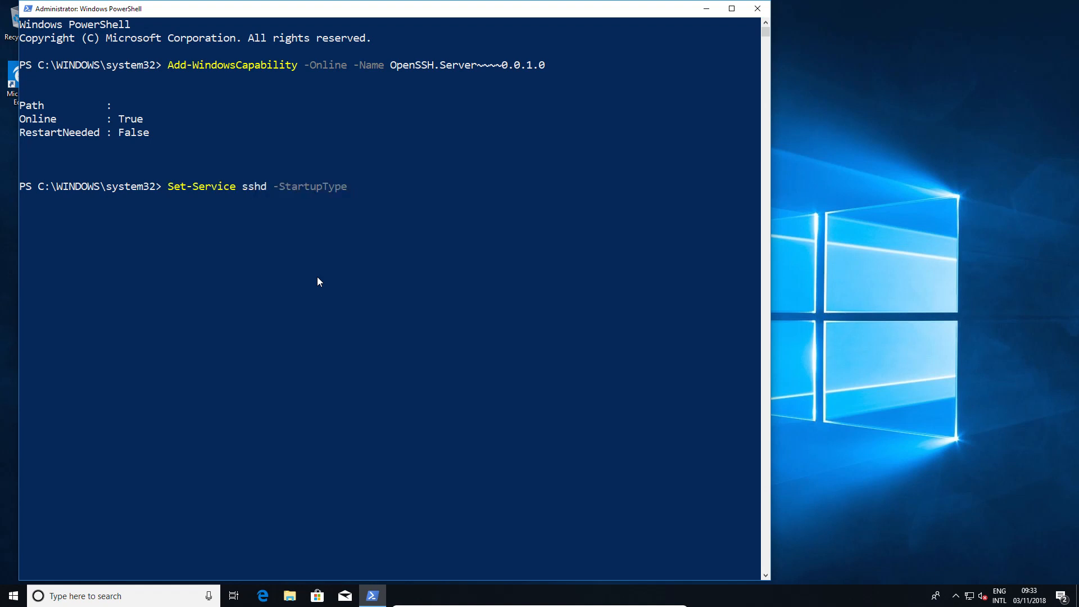
text(Automatic)
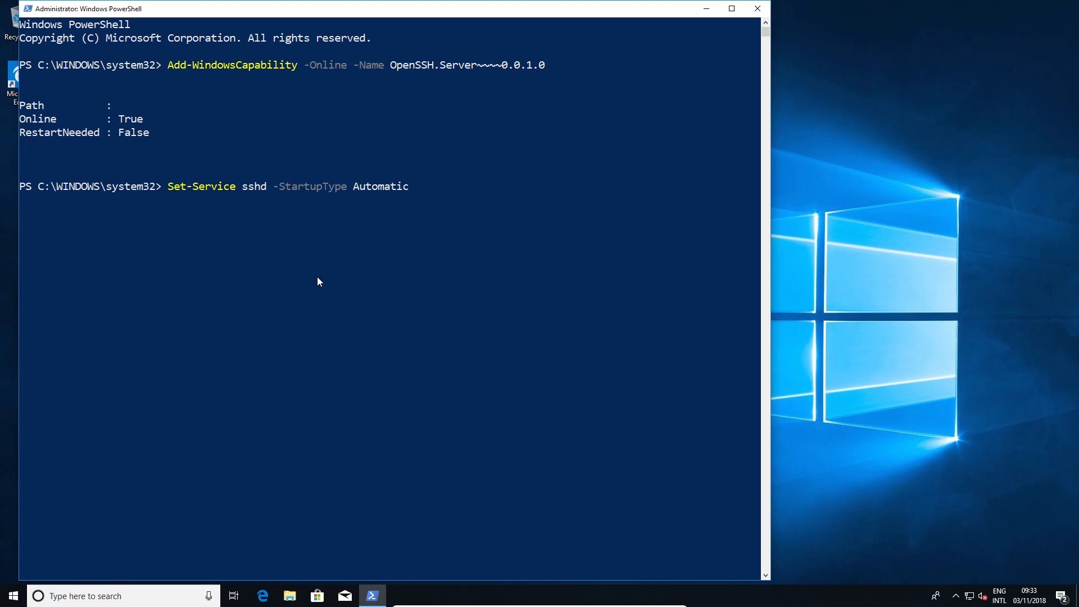
text(set-)
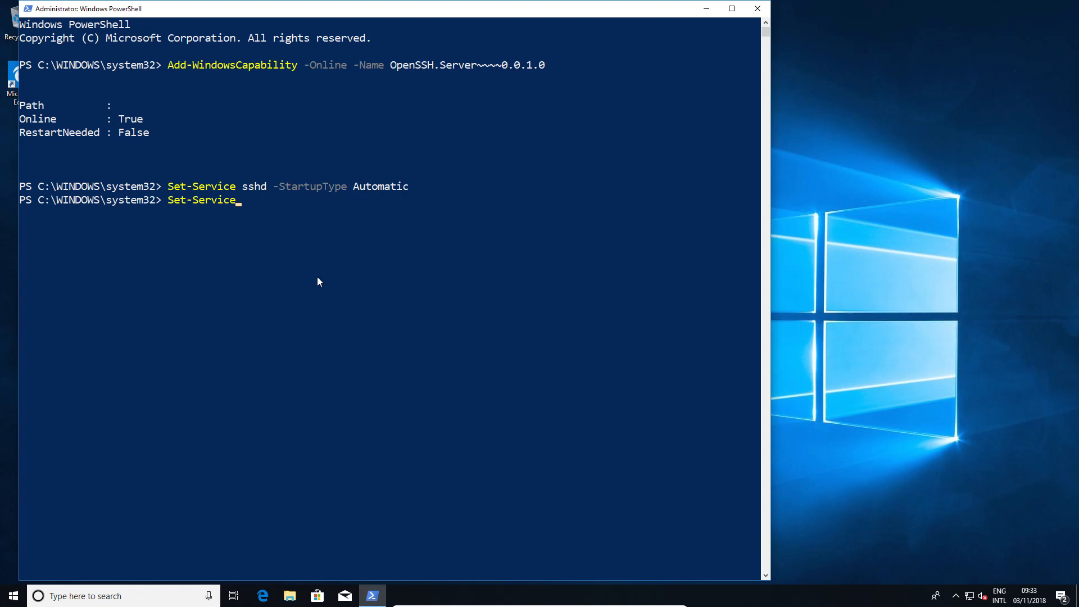
text(ssd)
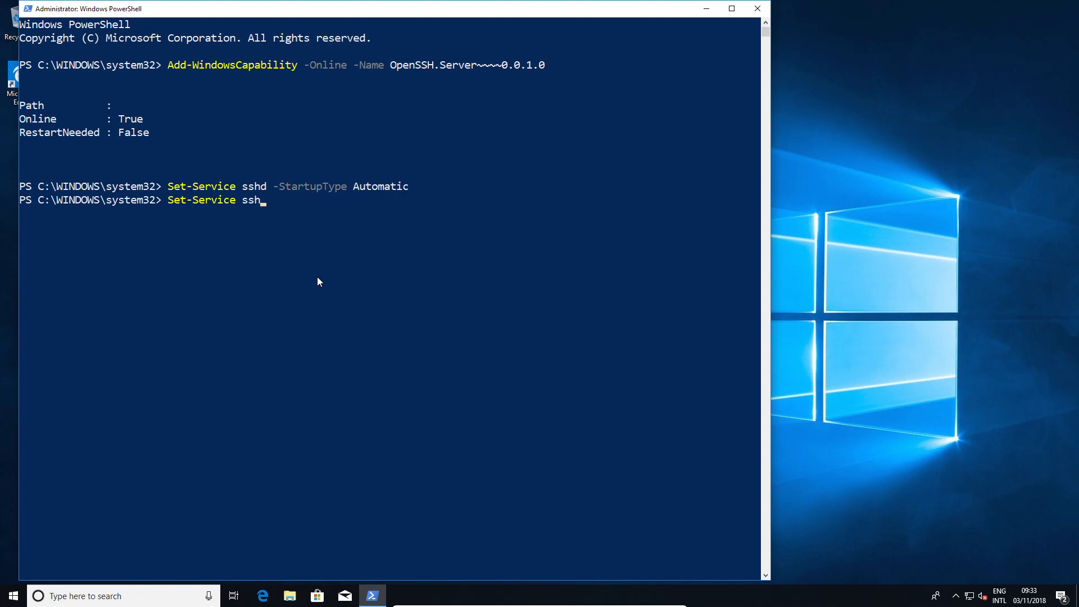
text(-agent)
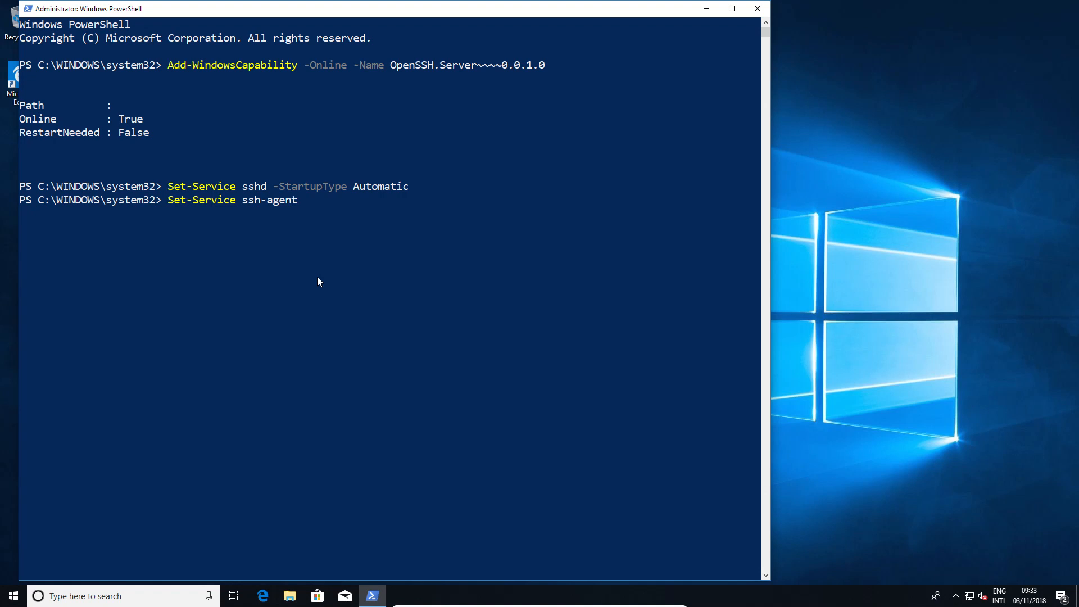
text(-StartupType Automatic)
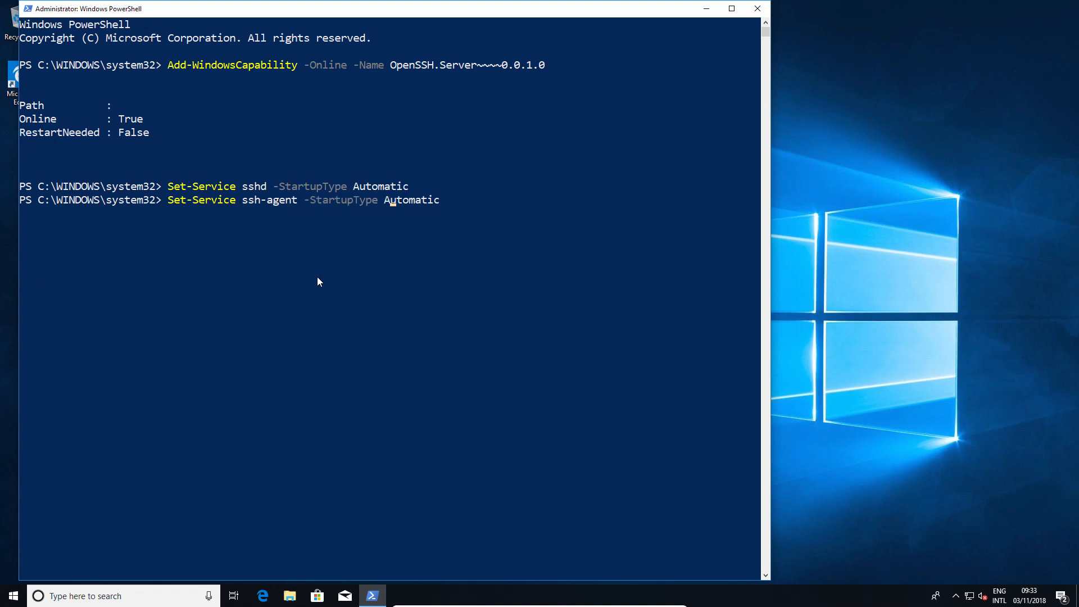
Enter Start-Service sshd to start the SSH server.
text(s)
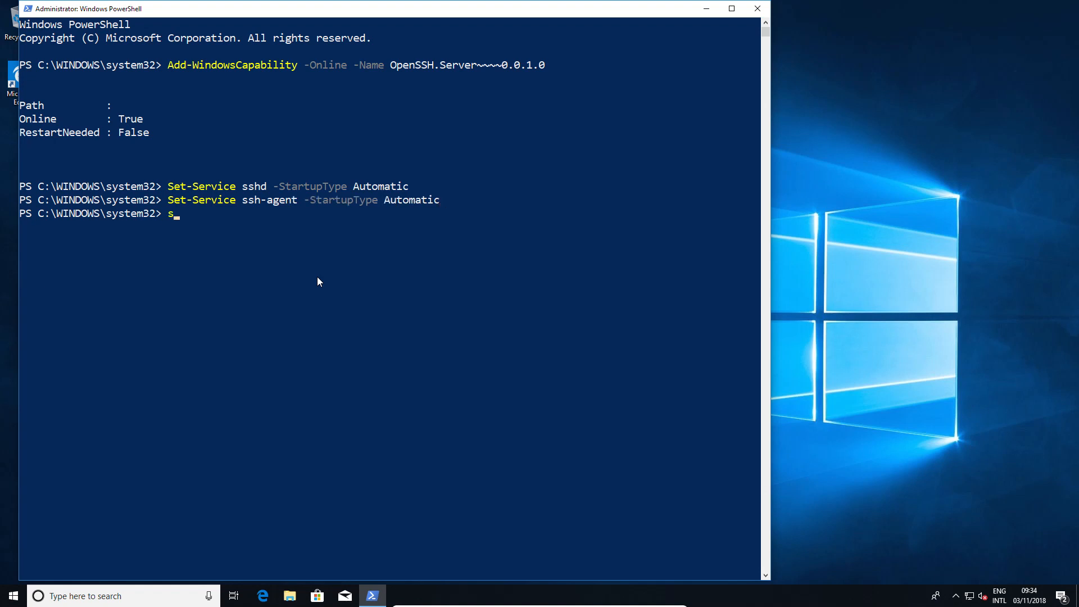
text(tart-Service)
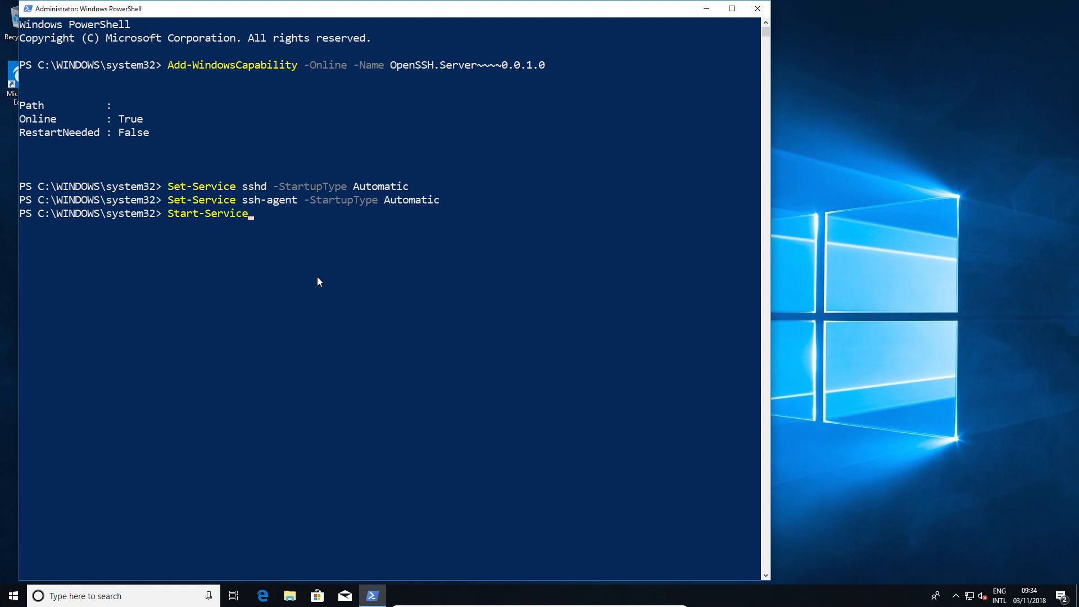
text(ssdh)
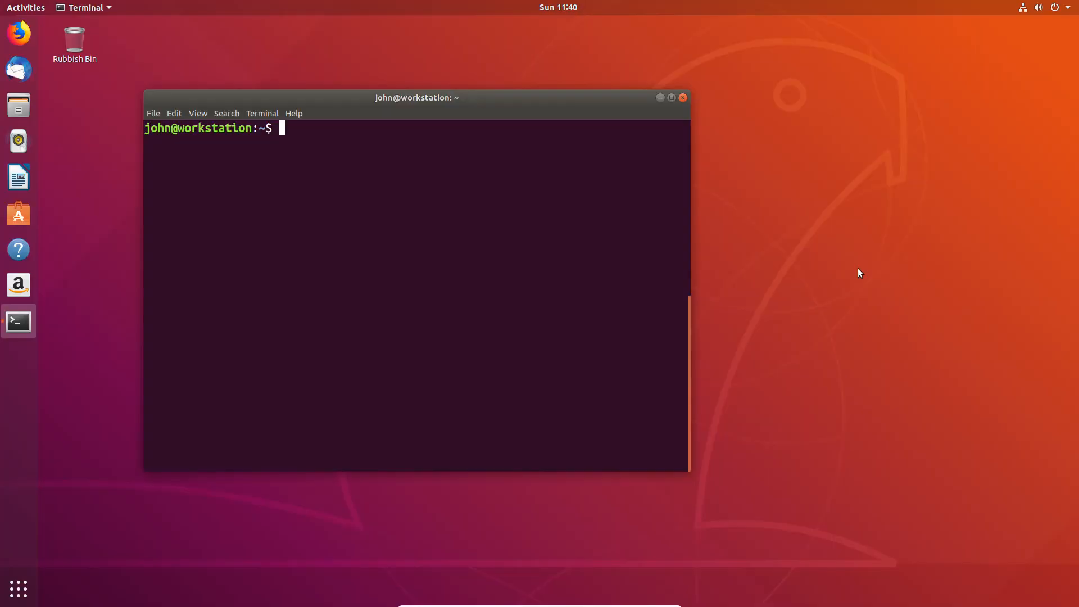
text(s)
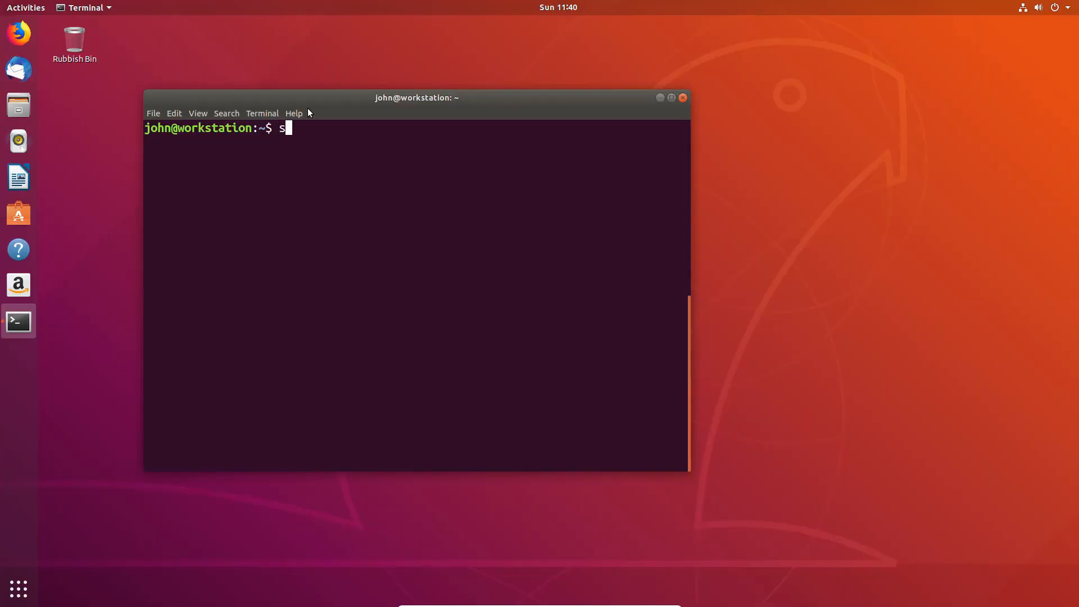
text(sh tips)
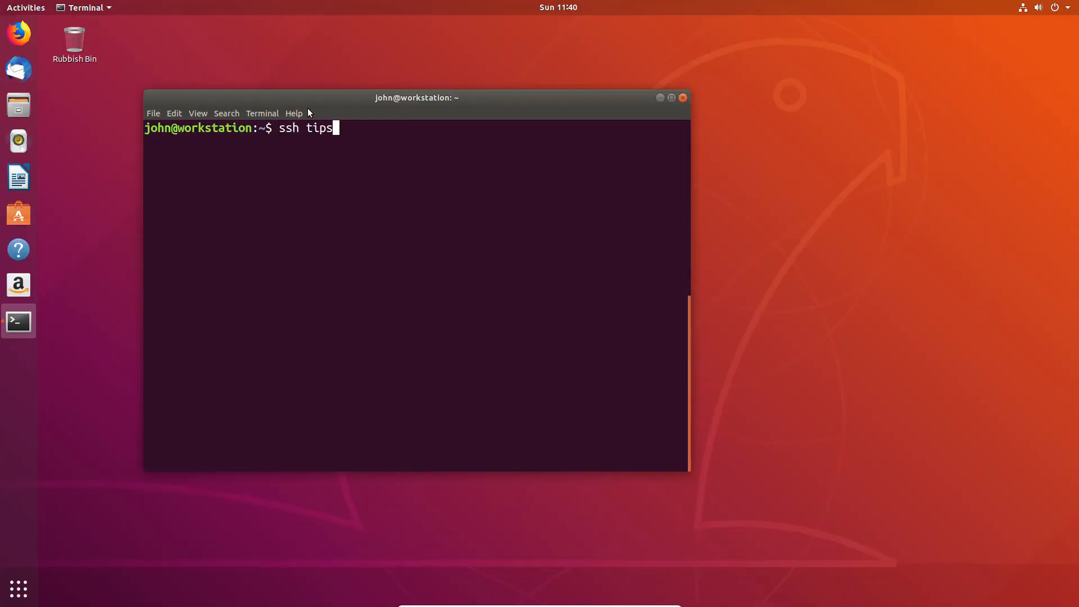
text(foritp)
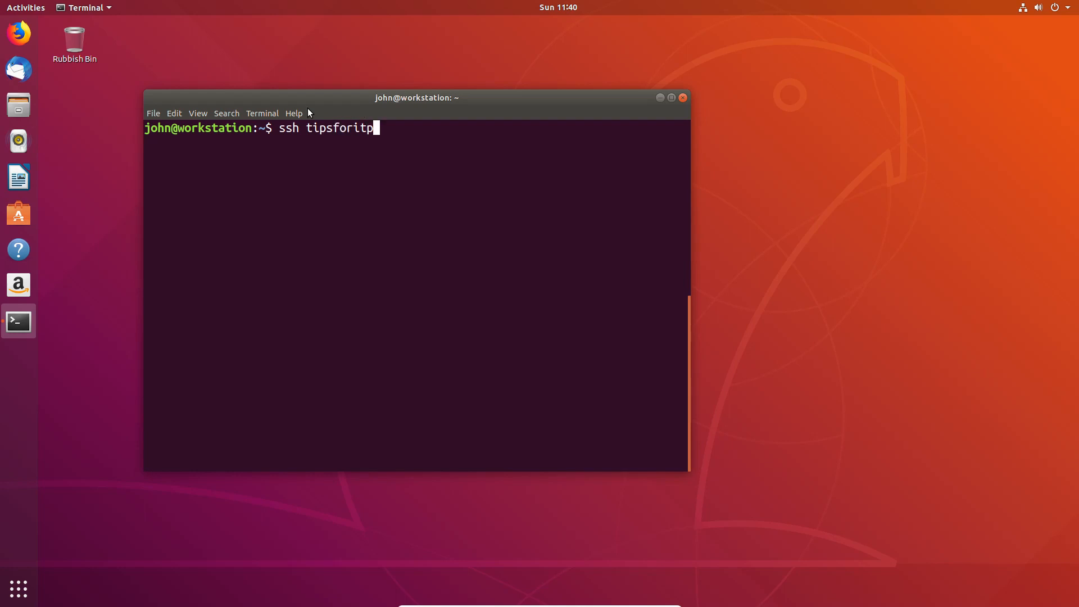
text(ros@10)
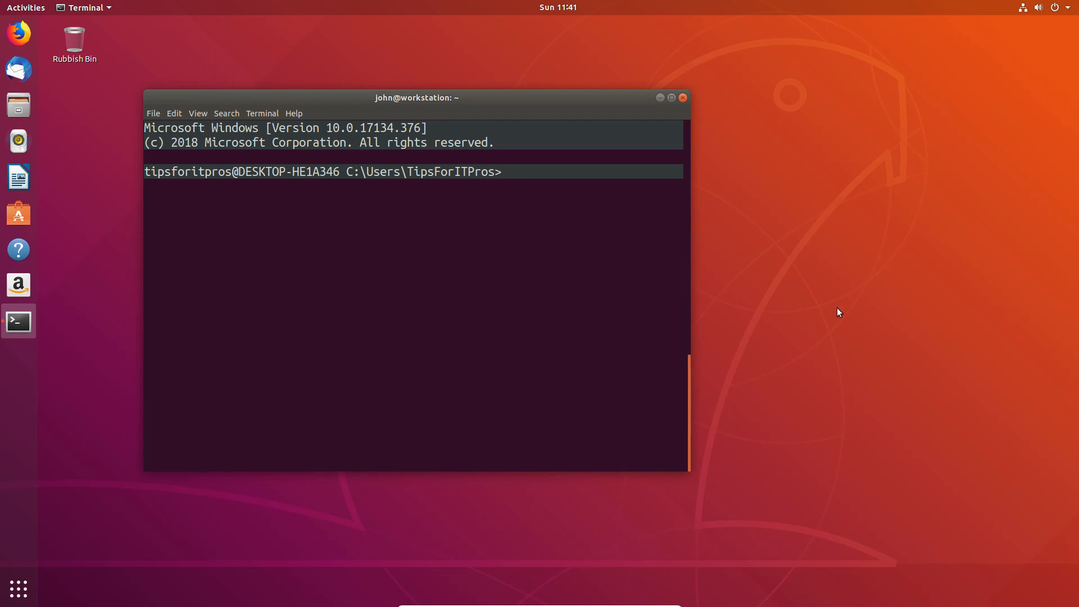
Start PowerShell remotely and change to the $env:USERPROFILE folder.
text(powershell)
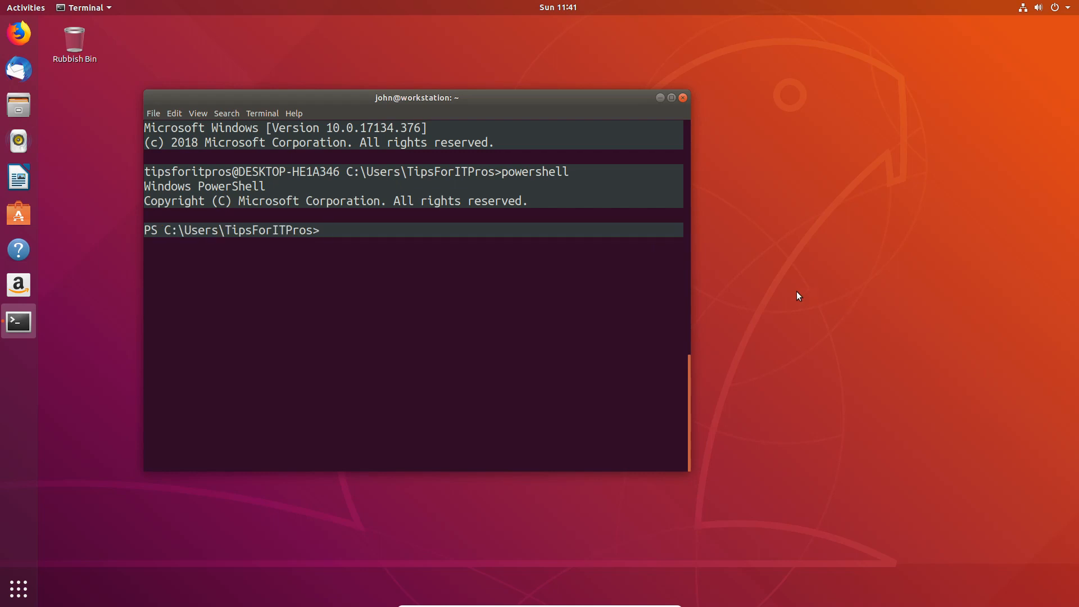
mouse_move(505, 110)
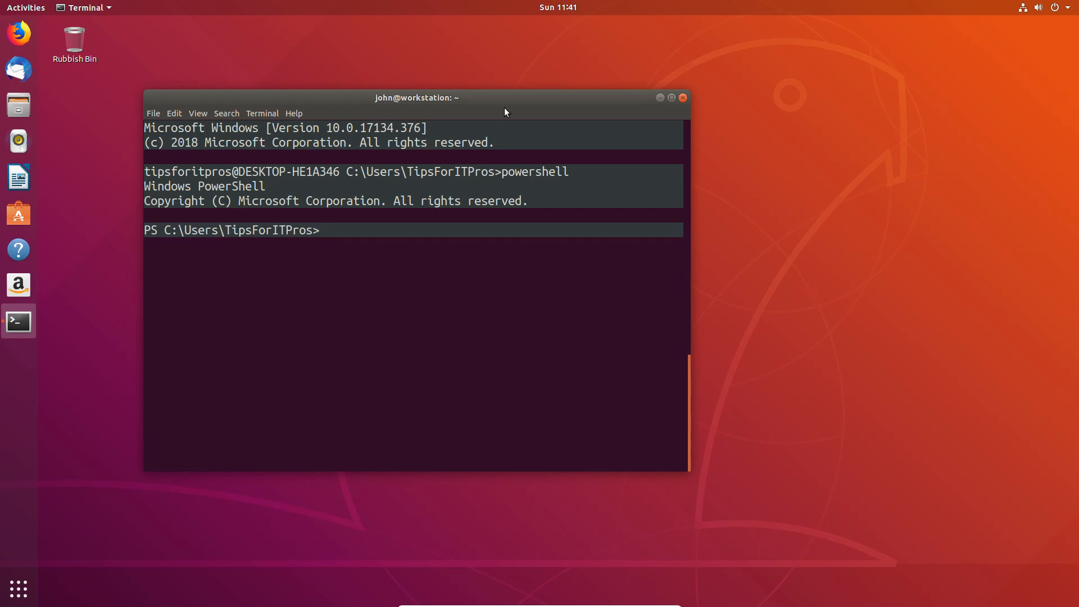
text(cd $)
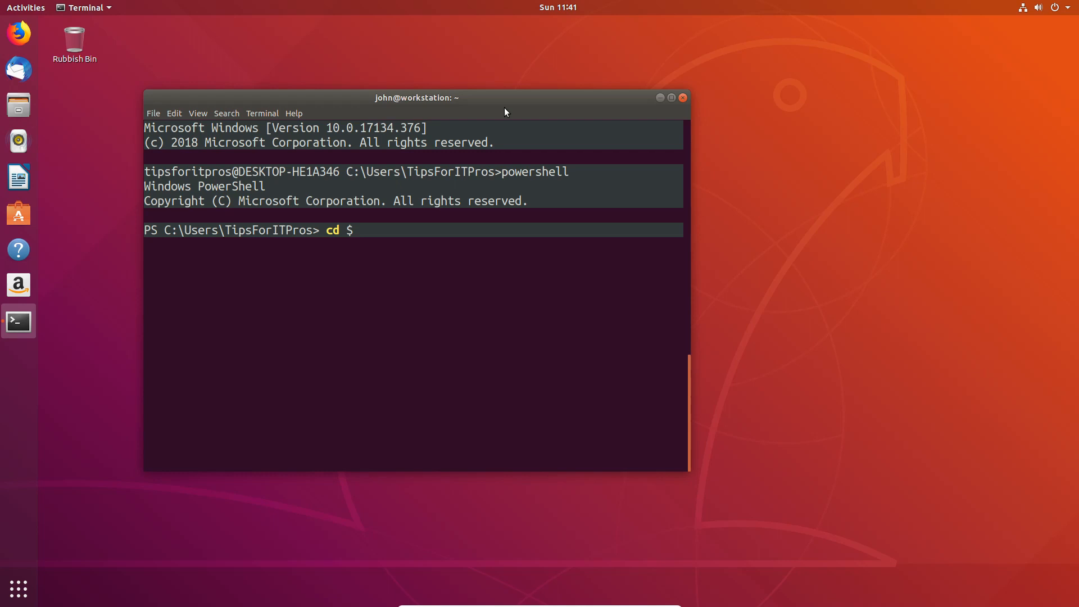
text(env:)
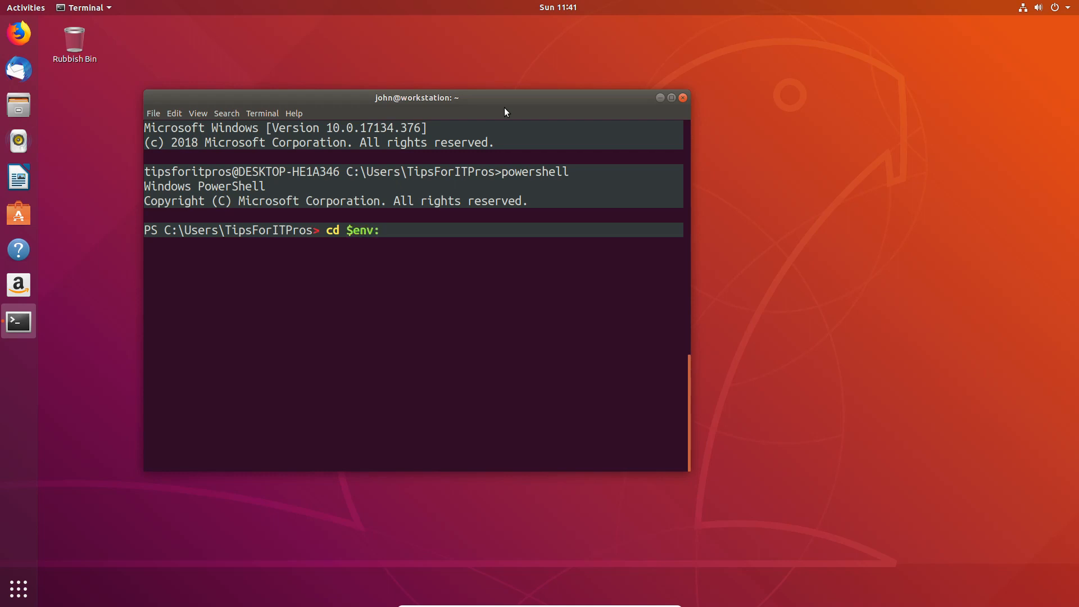
text(Userp)
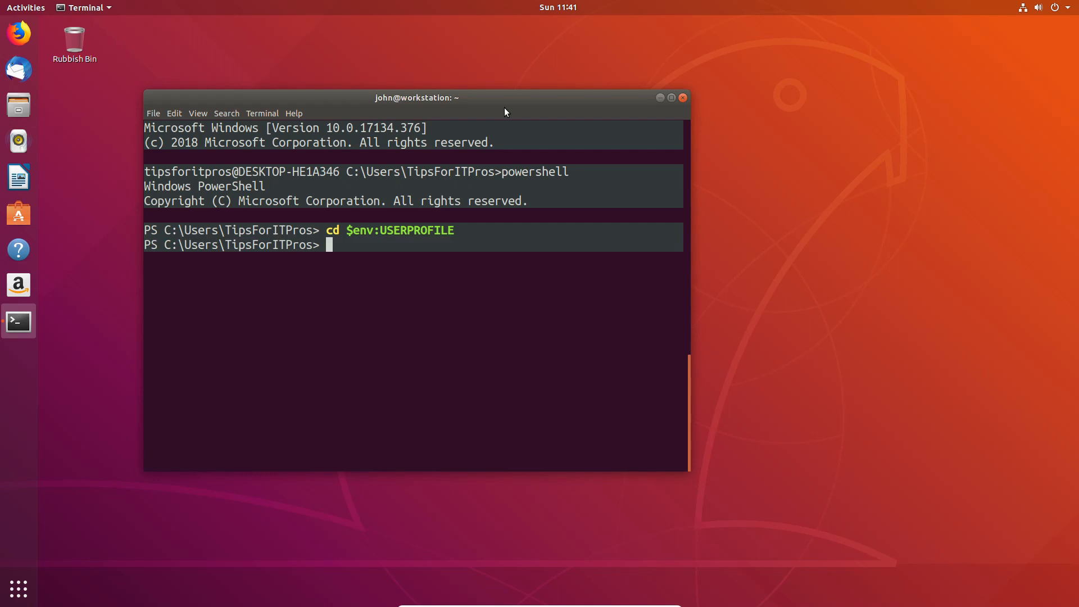
Create .ssh with an empty authorized_keys file, list it, and open a second terminal.
text(mkdir .ssh)
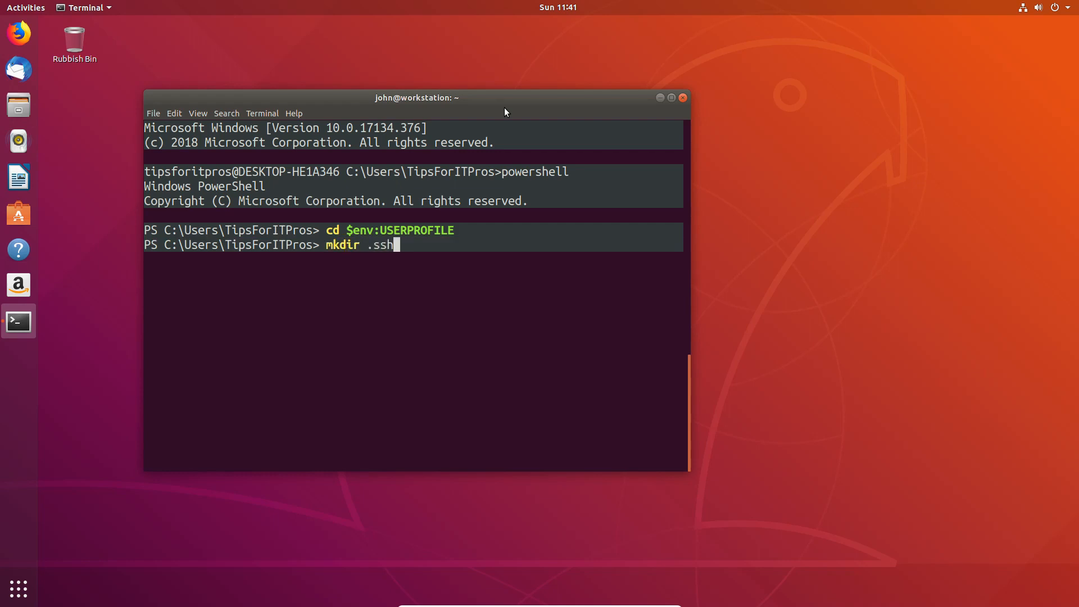
text(cd)
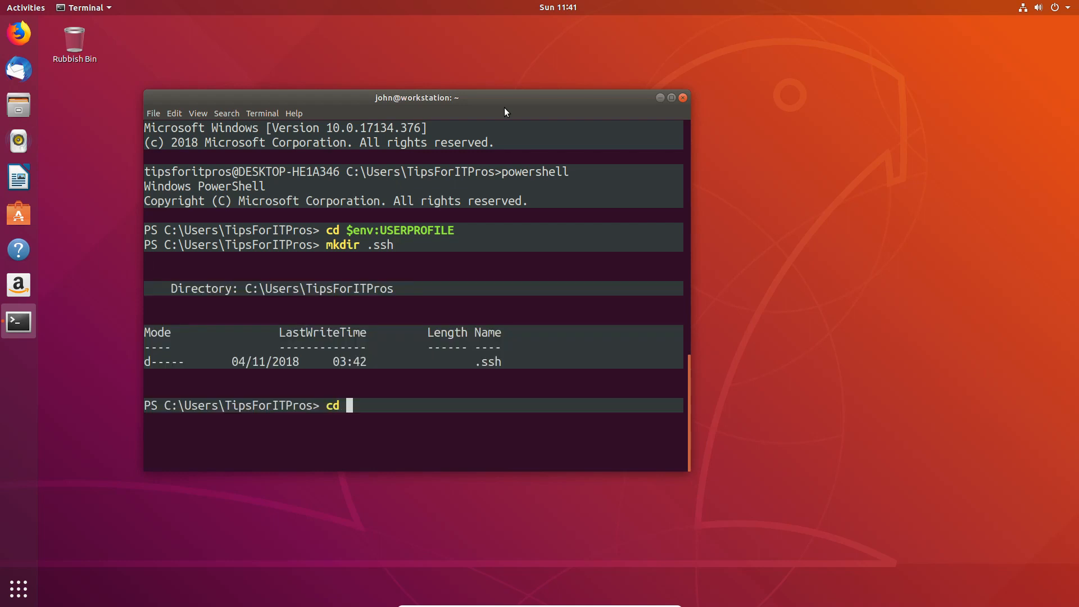
text(.\.ssh\)
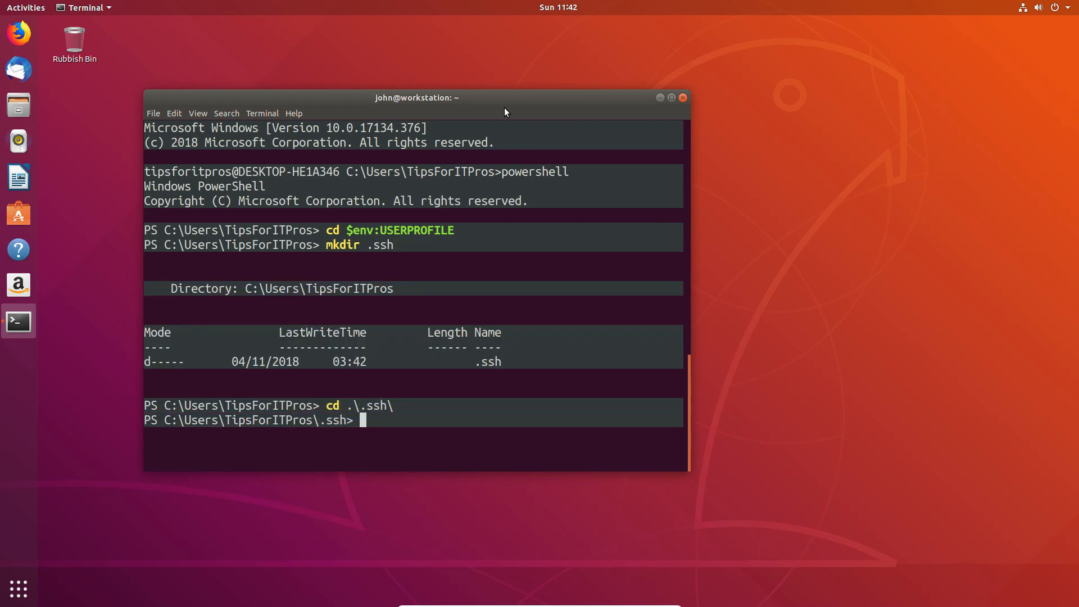
text(new-)
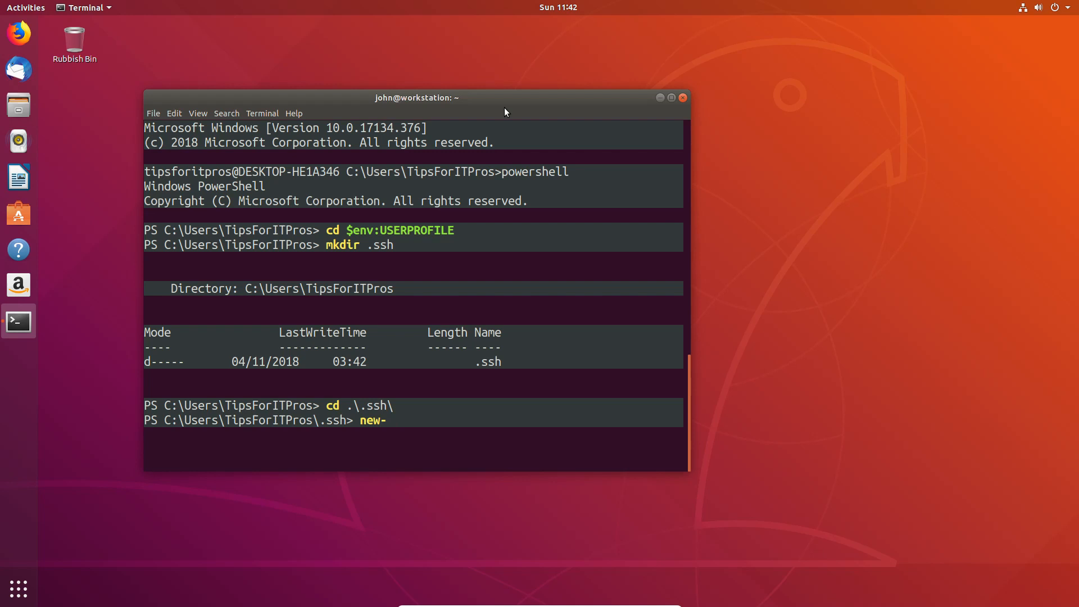
text(item au)
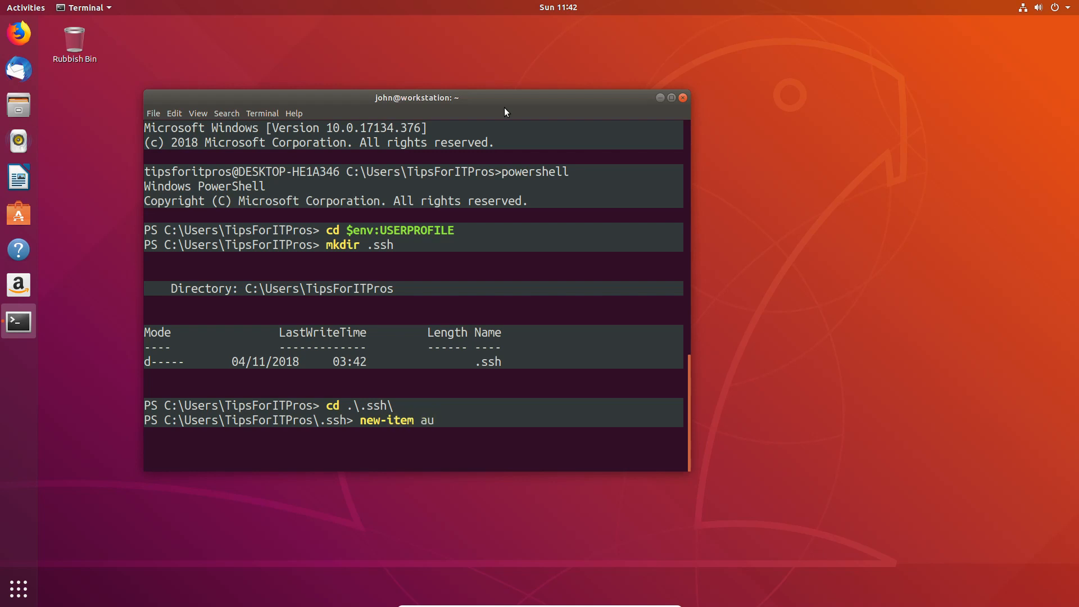
text(thori)
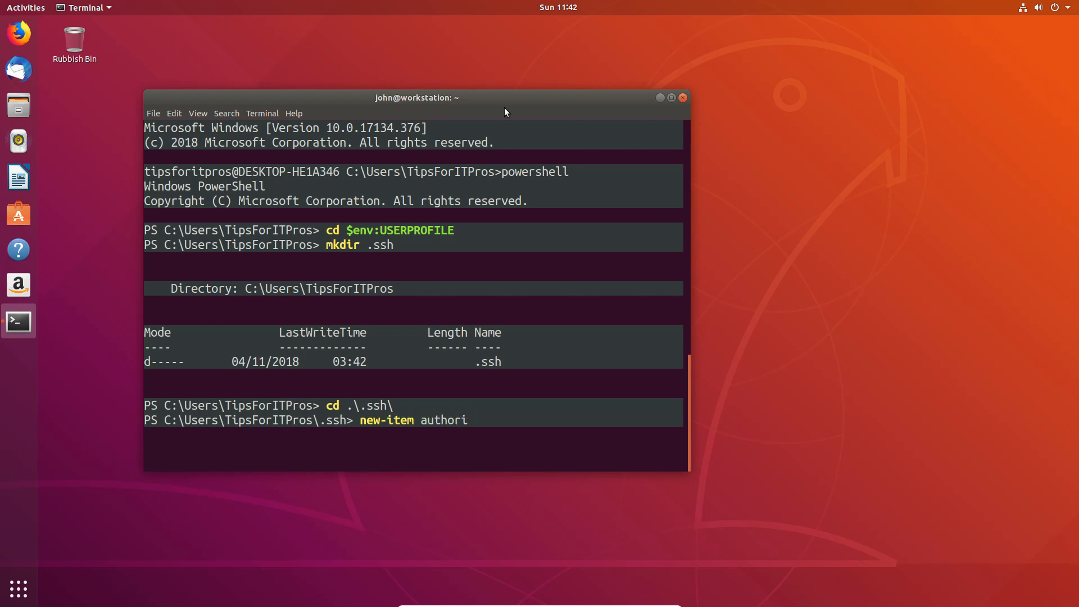
text(zed_keys)
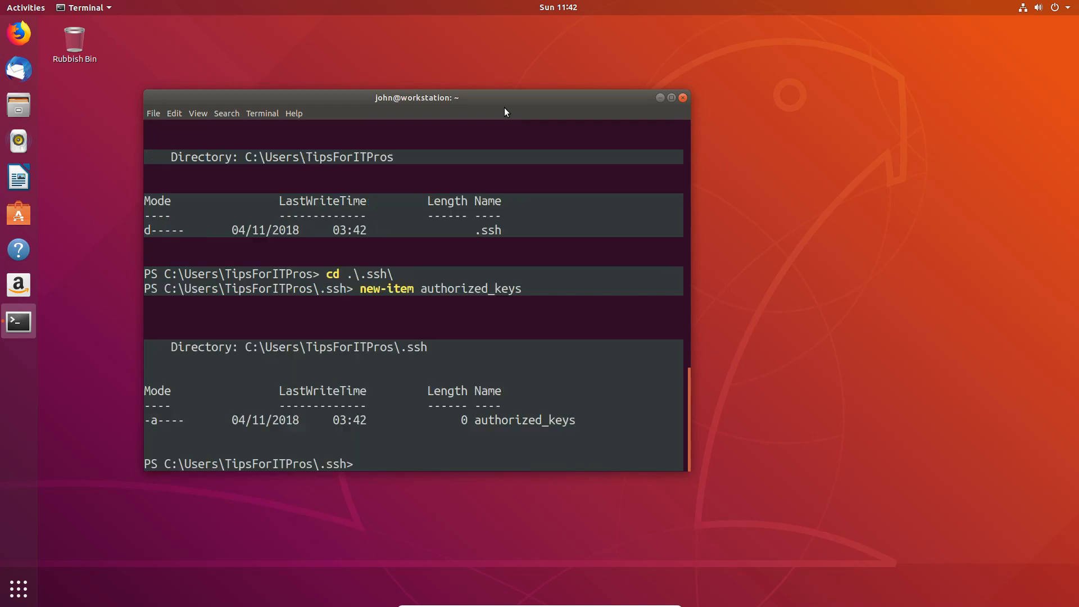
text(ls)
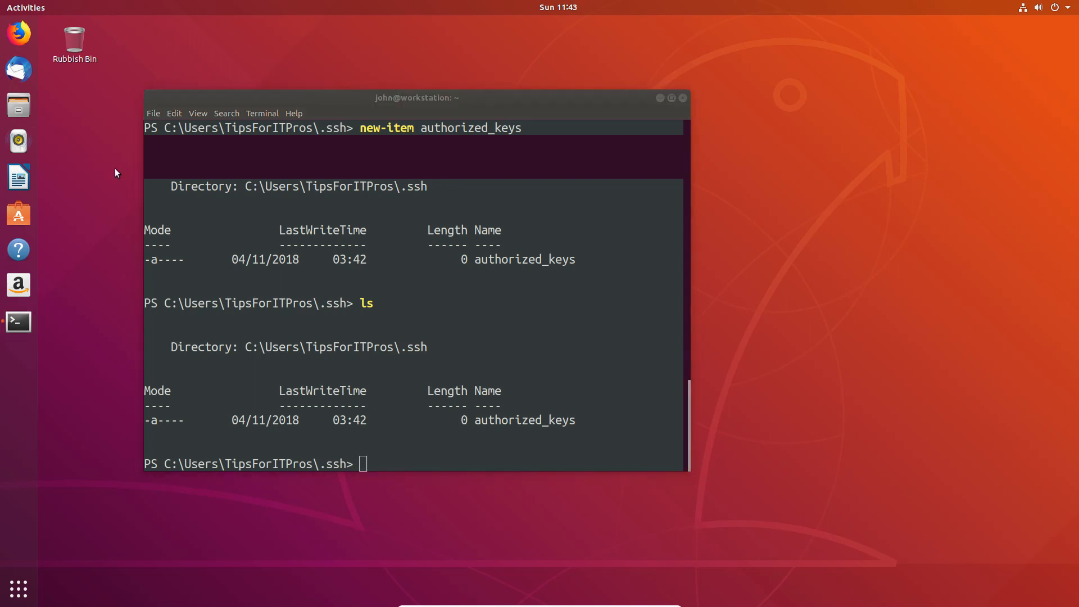
click(18, 321)
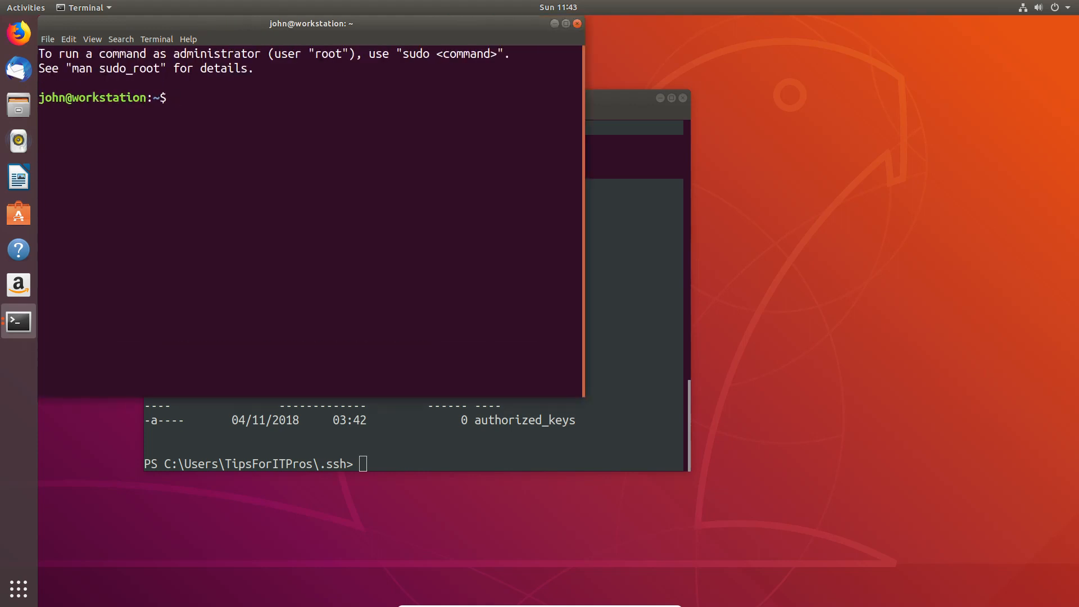
Generate an RSA 4096-bit key at the default location with no passphrase.
text(ssh-key)
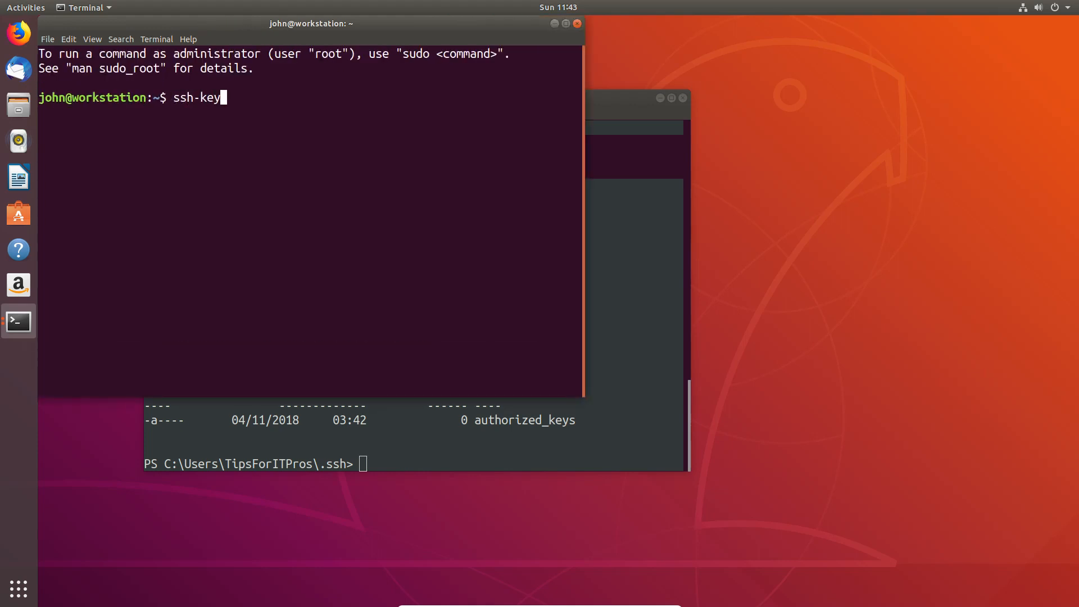
text(gen -t)
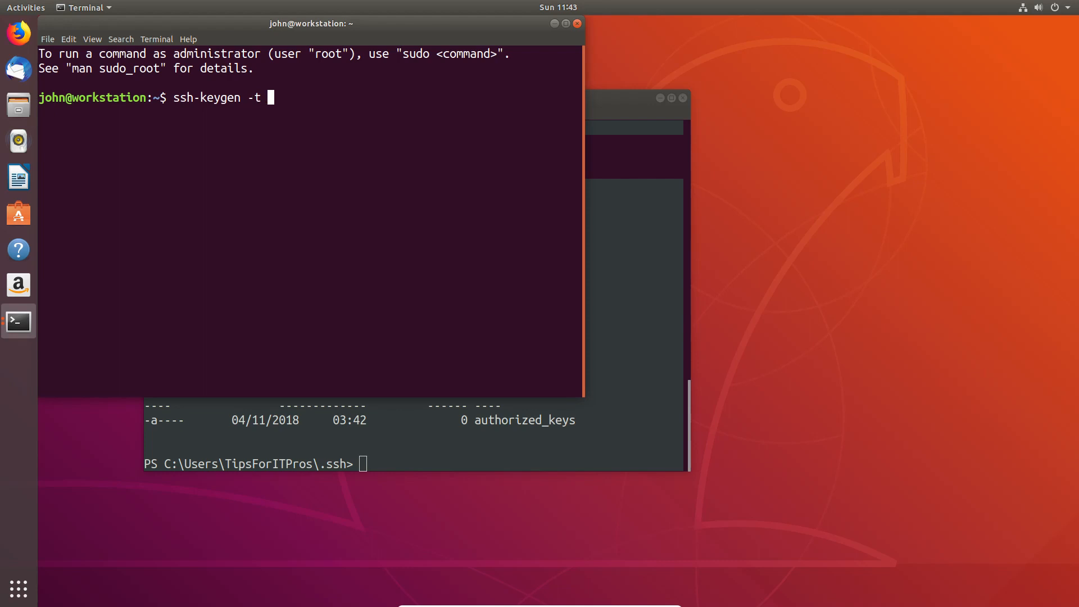
text(rsa)
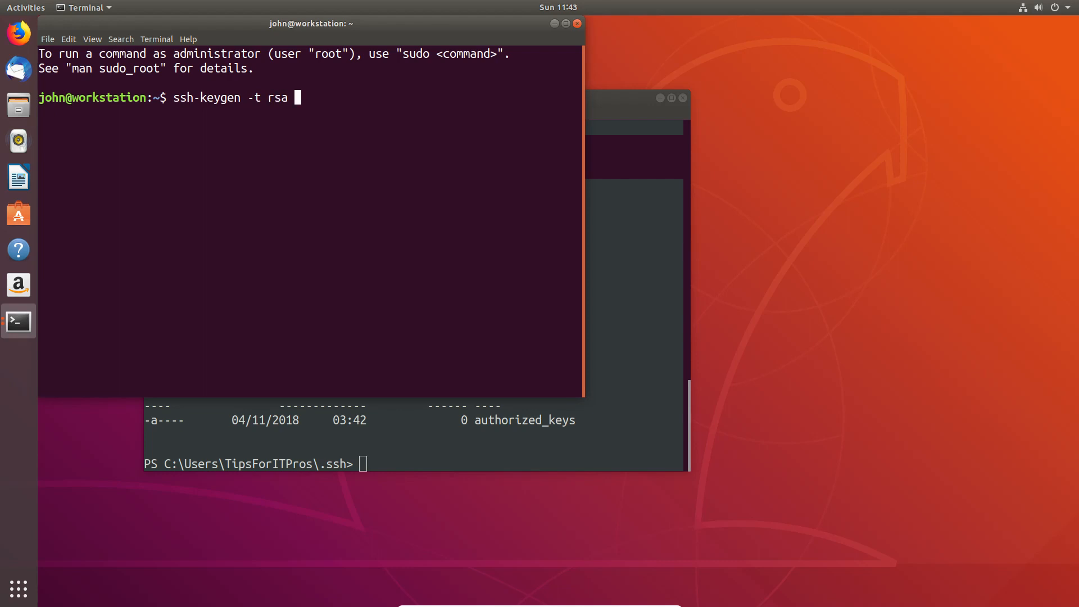
text(-b)
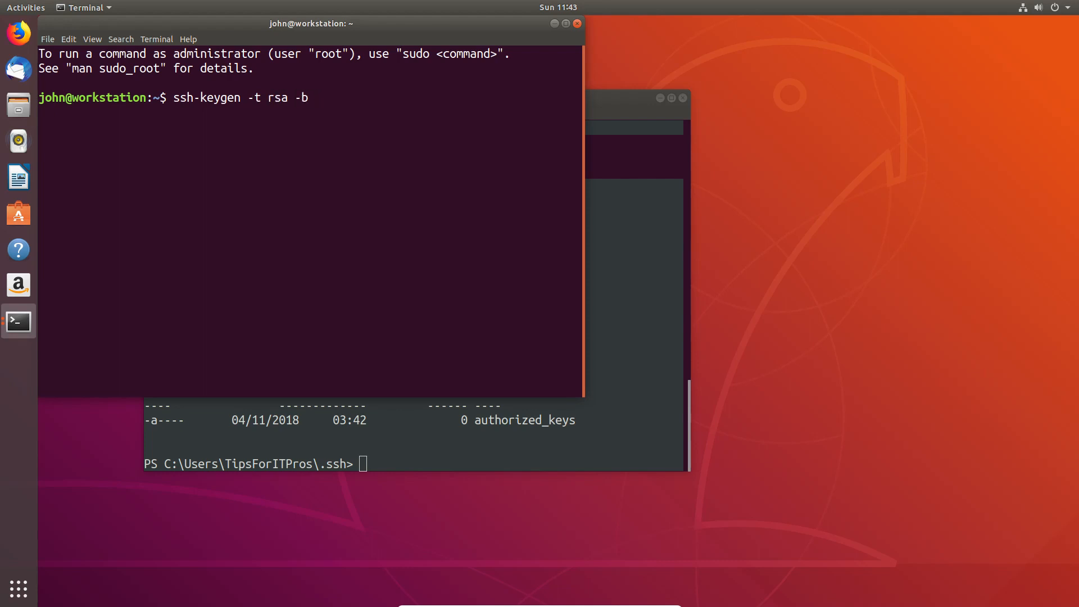
text(4096 -)
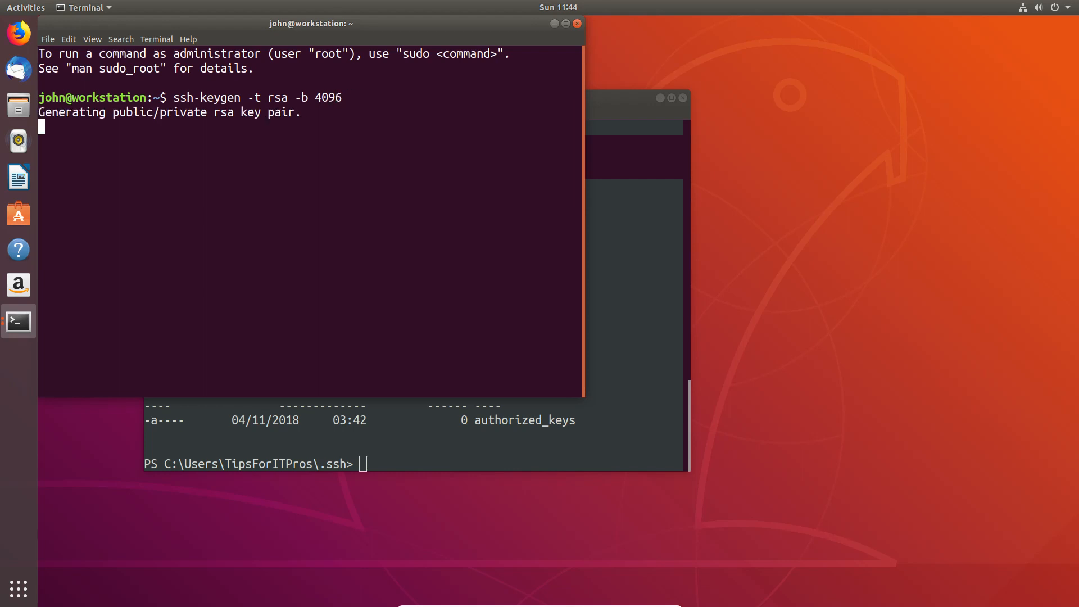
key(Return)
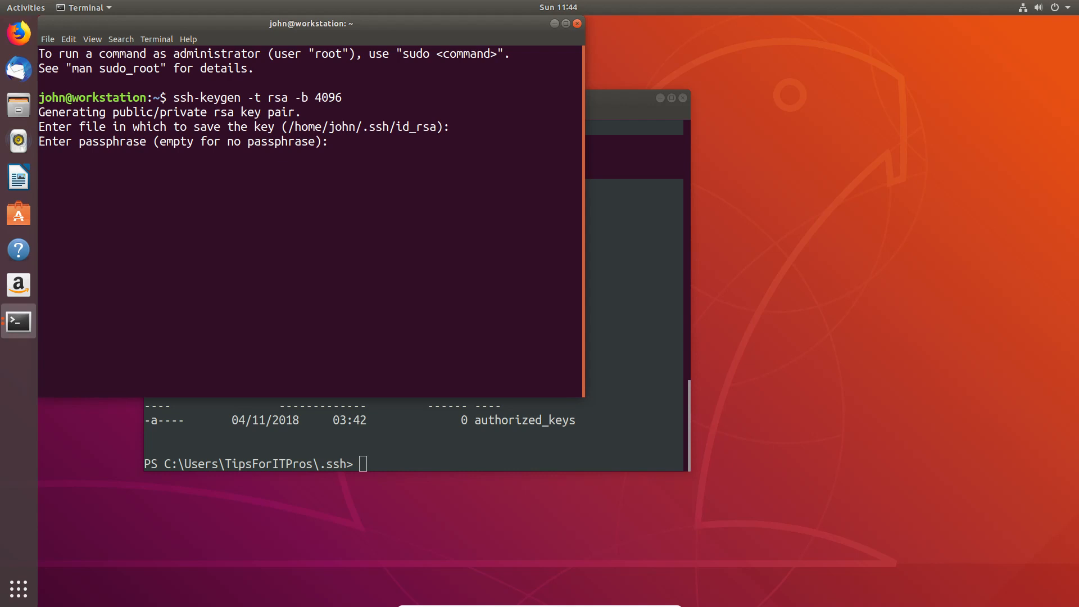
key(Return)
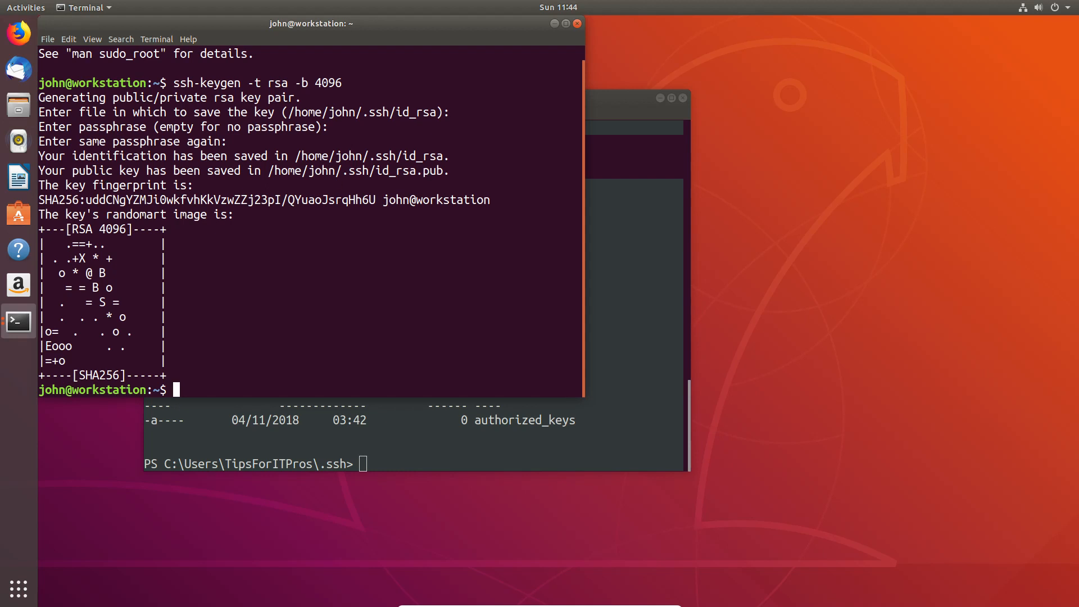
Display ~/.ssh/id_rsa.pub with cat and select the public key text.
text(cat)
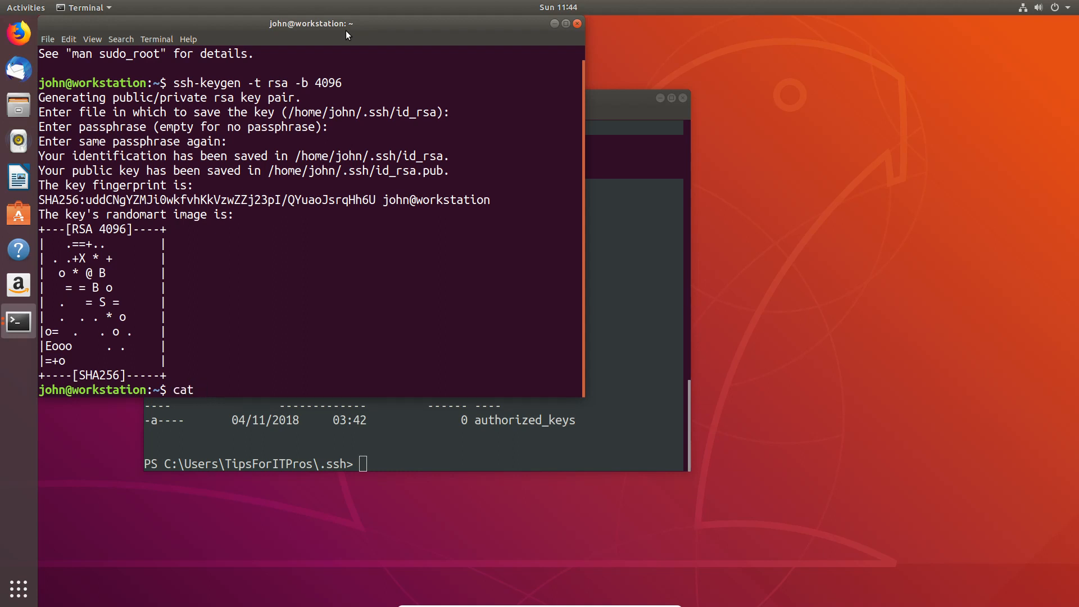
text(~/.ssh/i)
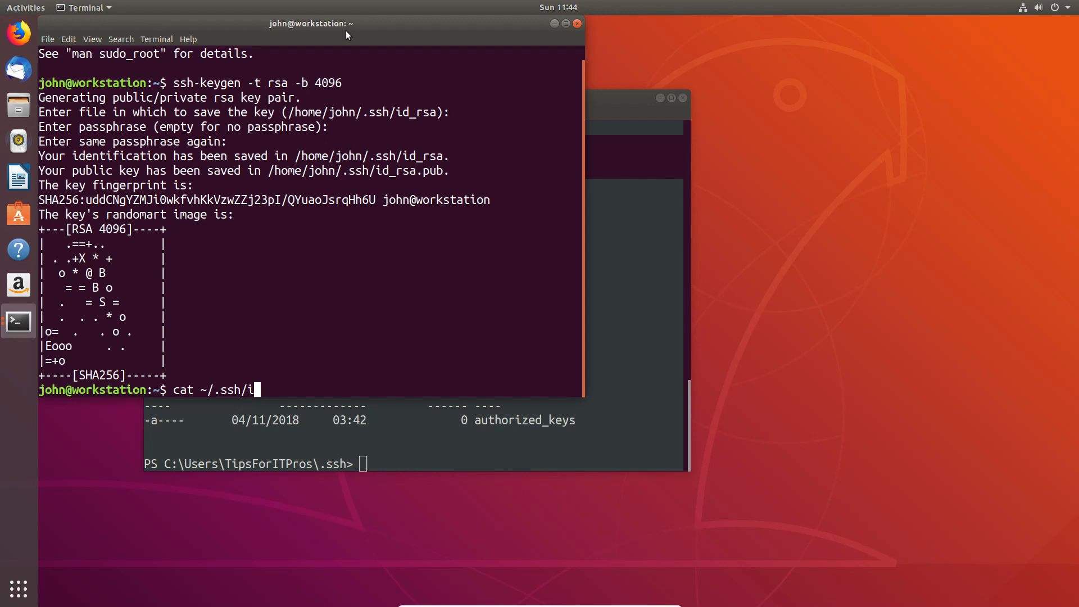
text(d_rsa_)
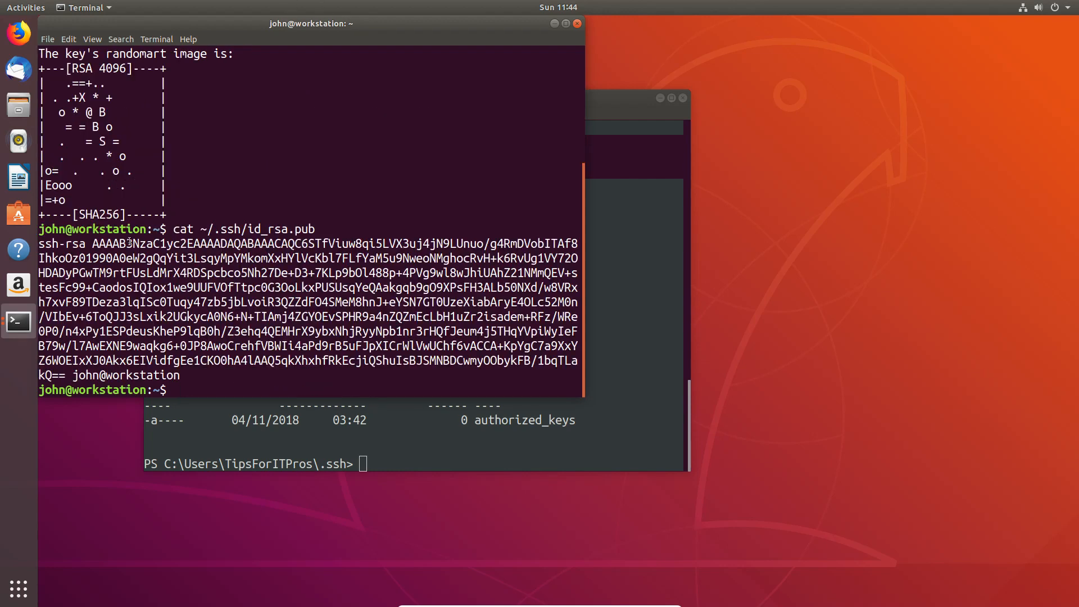
drag(39, 242, 187, 375)
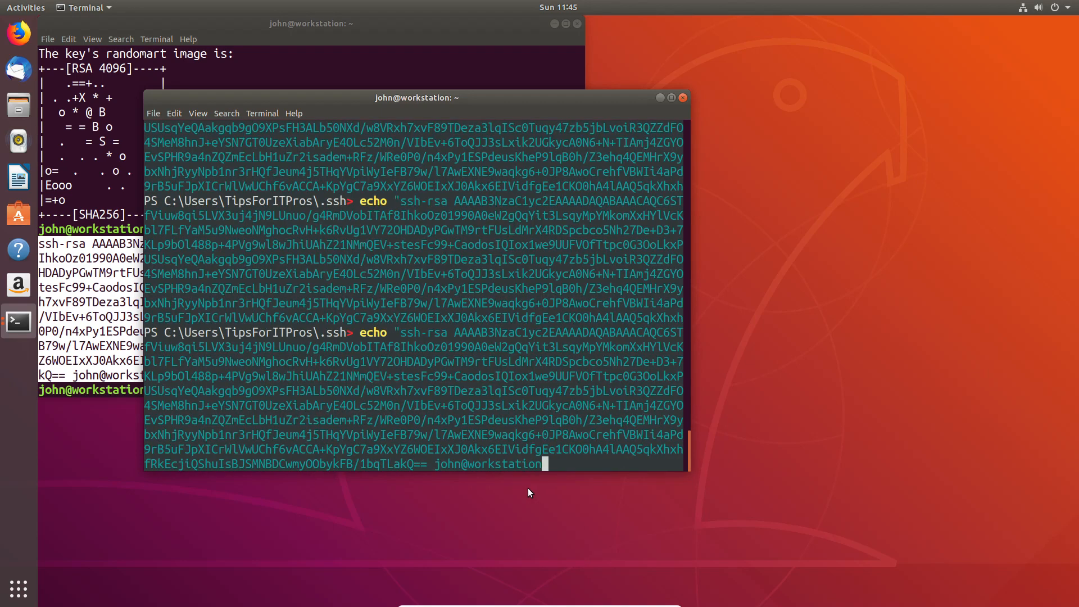
Echo the pasted public key into .\authorized_keys.
text(" >)
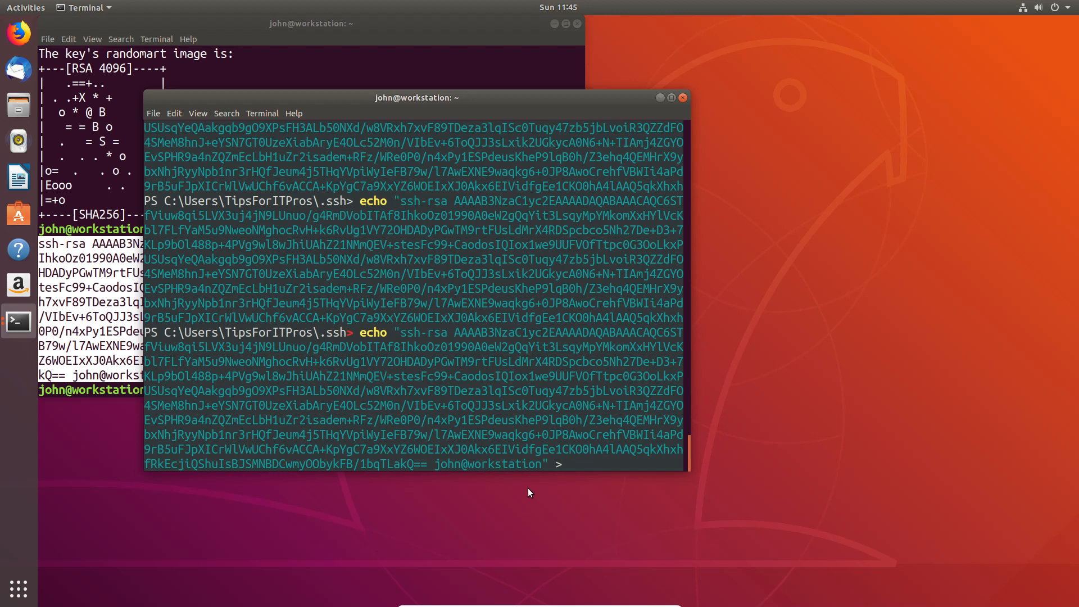
text(.\authorized_keys)
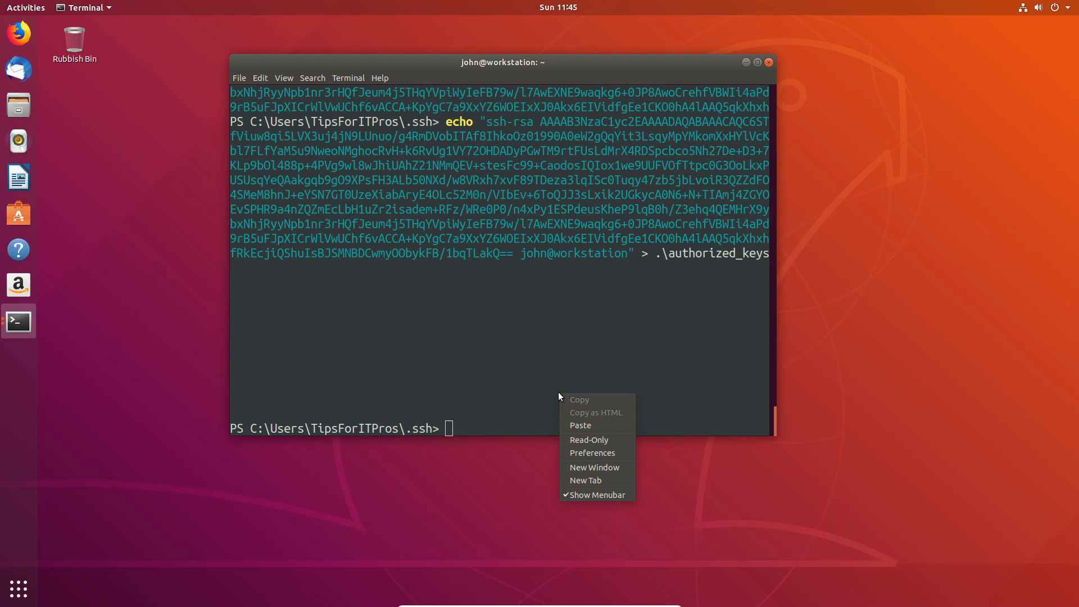
Paste and run the Set-Acl permission script for authorized_keys, then exit.
click(580, 424)
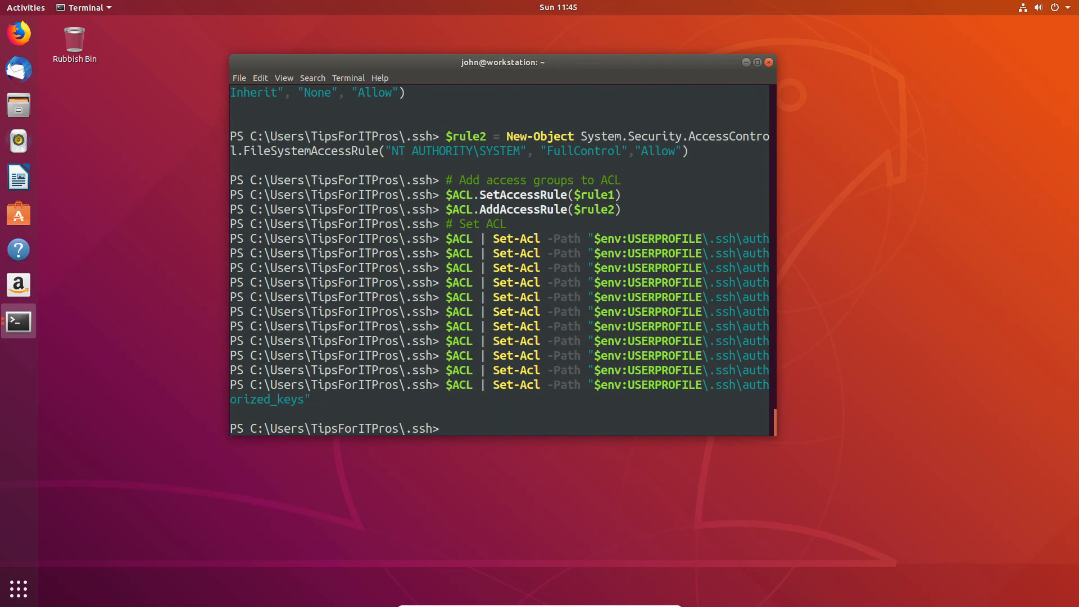
text(exit)
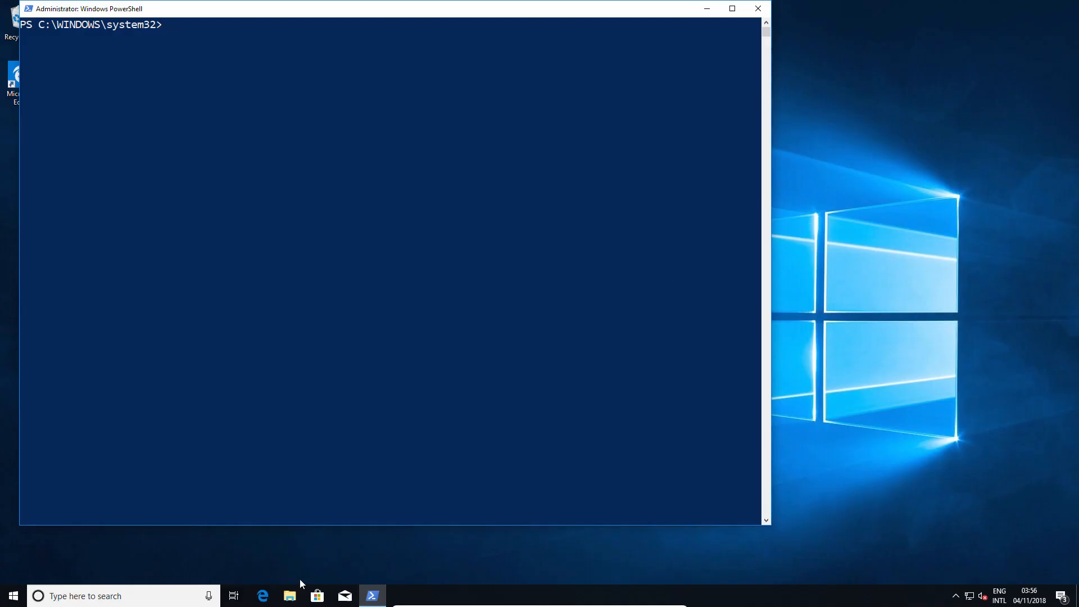
Browse File Explorer to the user's folder under C:\Users.
click(289, 596)
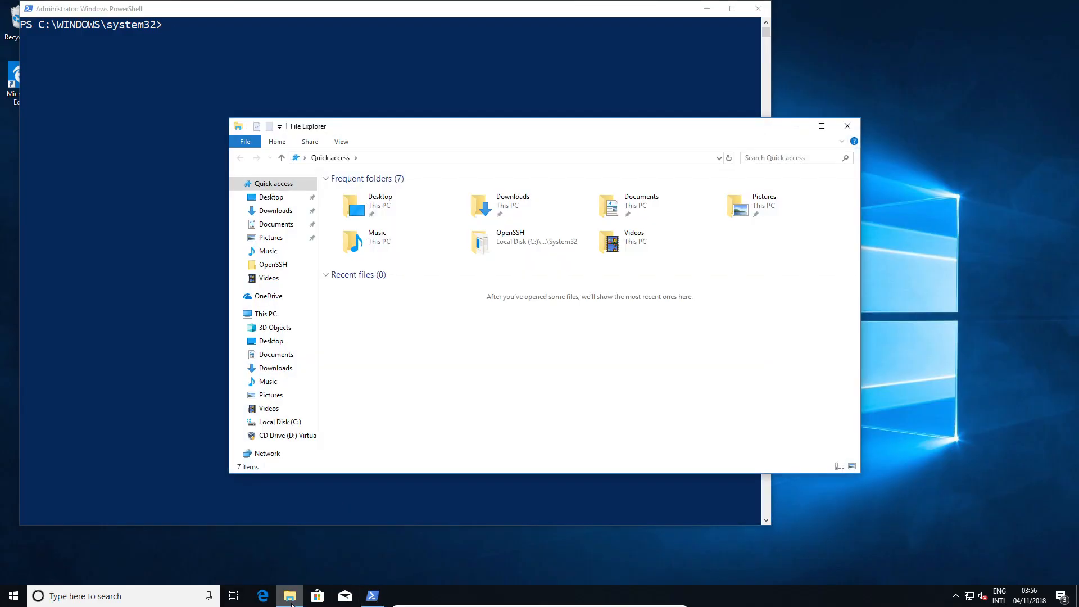
click(279, 421)
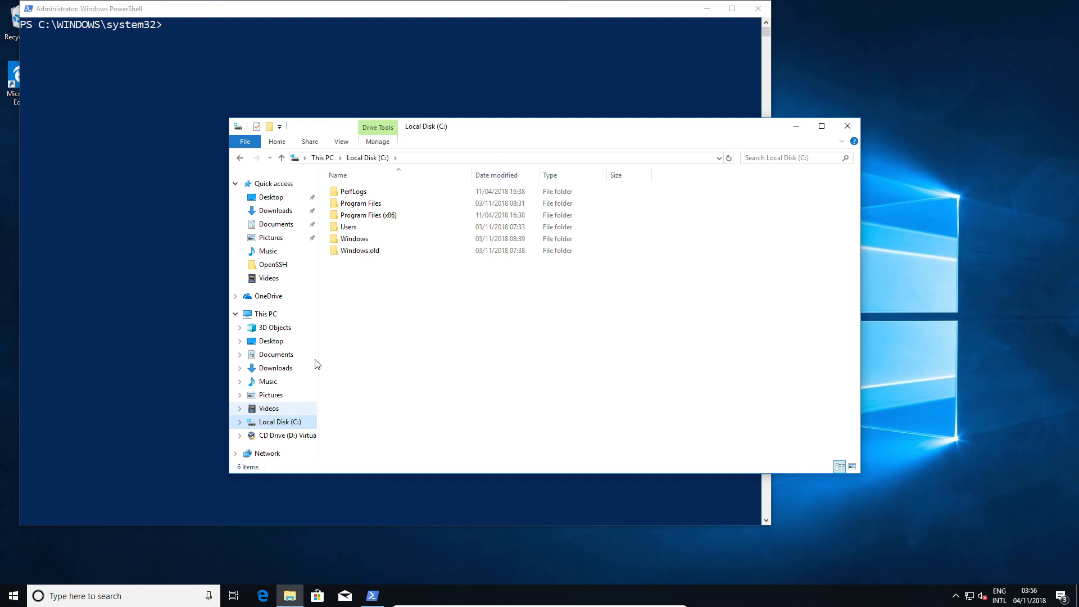
double_click(348, 227)
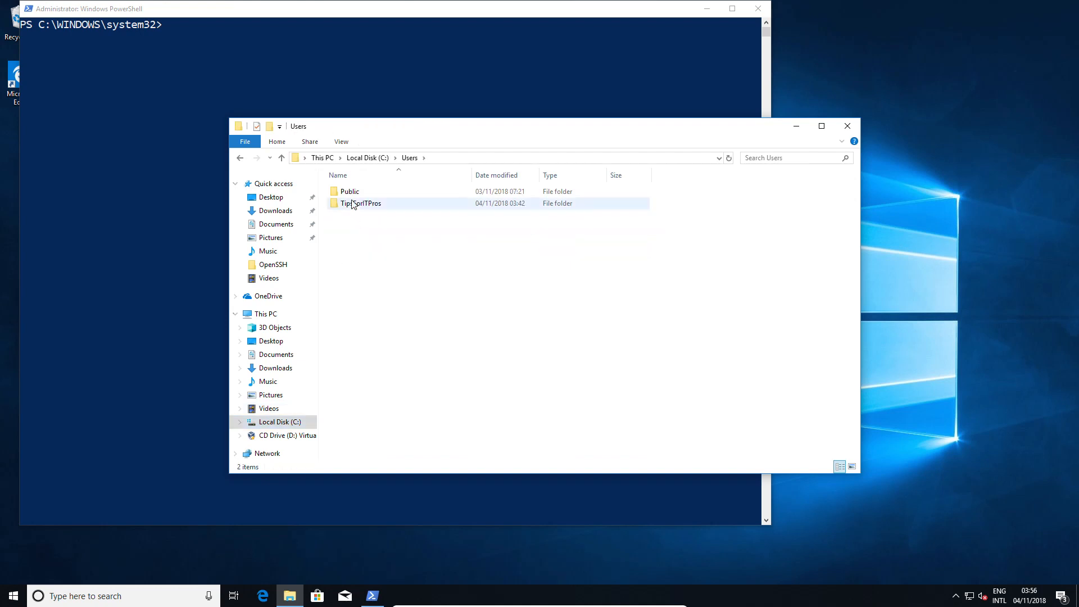
double_click(360, 203)
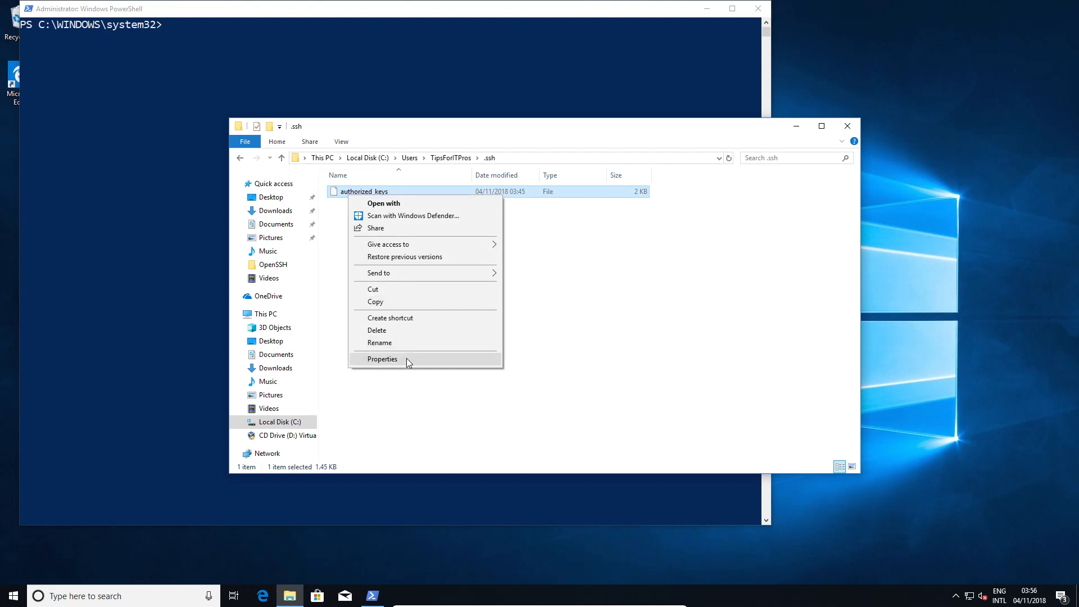
Review authorized_keys Security permissions, then double-click the file to open it.
click(382, 358)
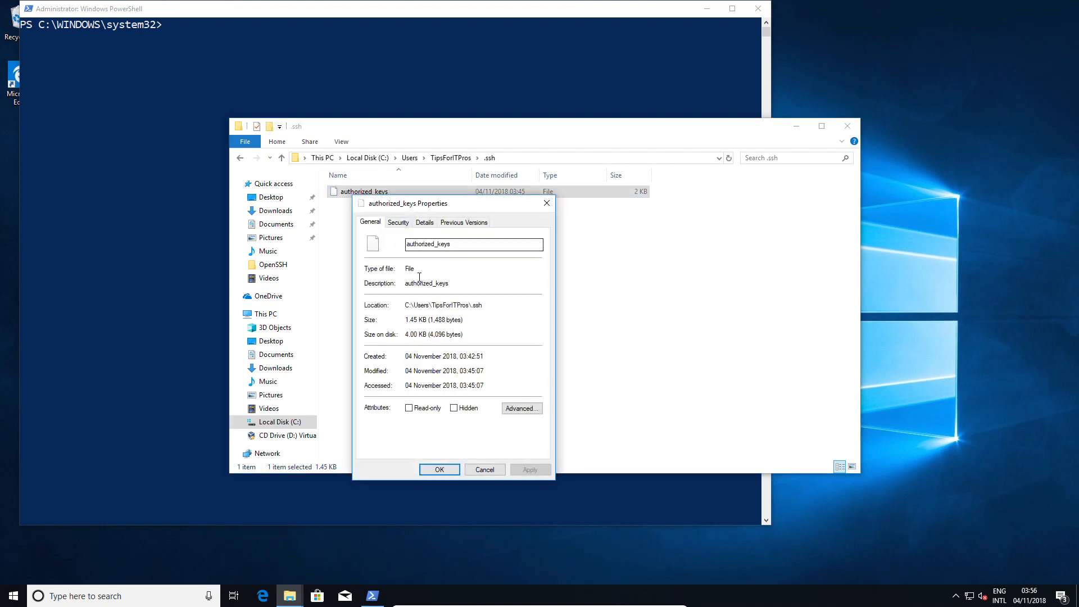
click(398, 222)
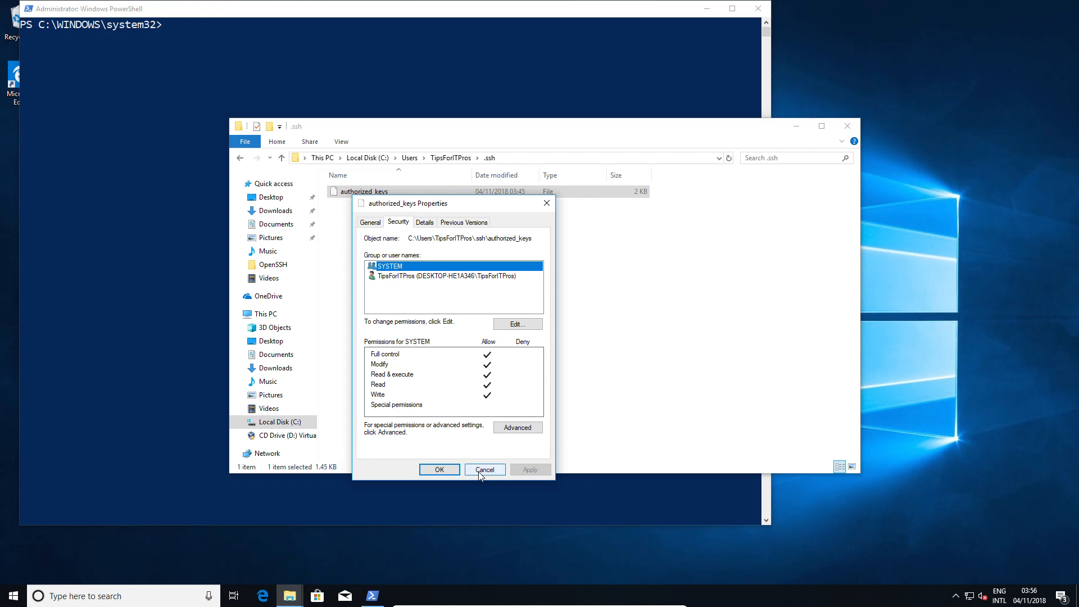
right_click(390, 191)
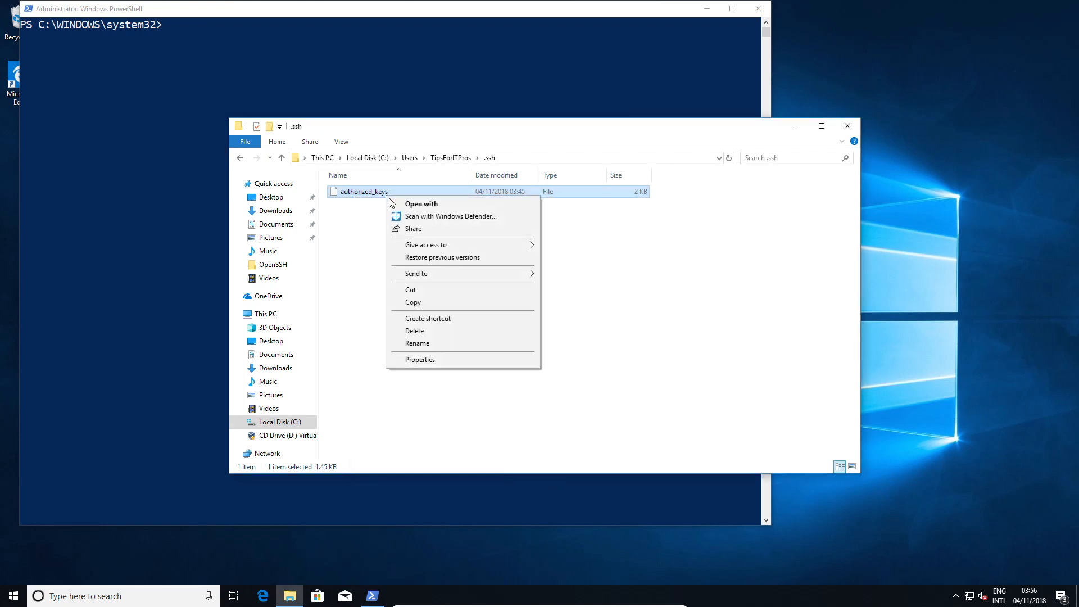
click(425, 211)
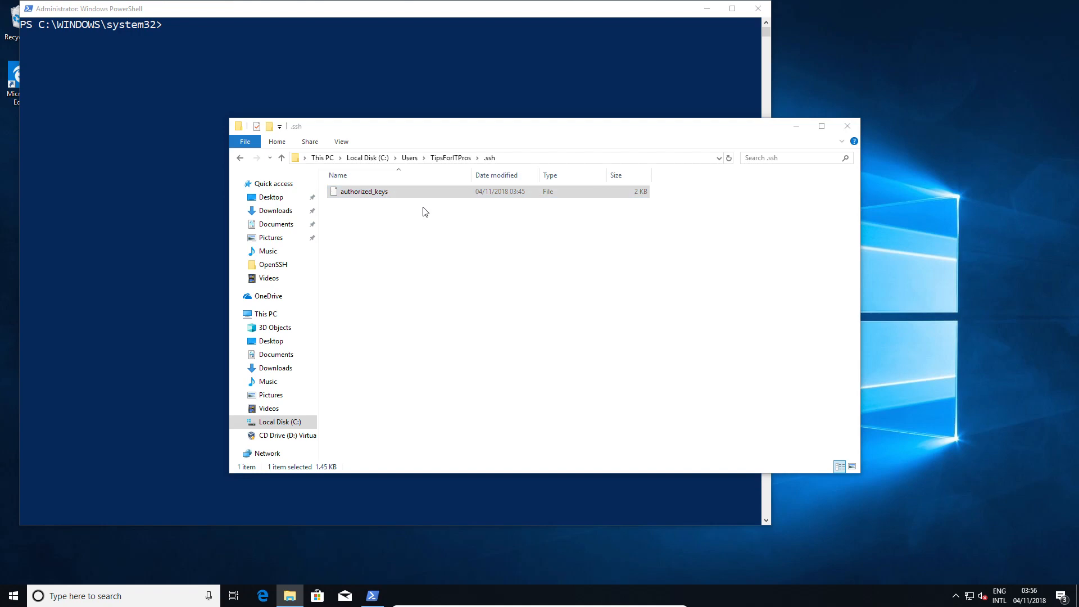
double_click(363, 191)
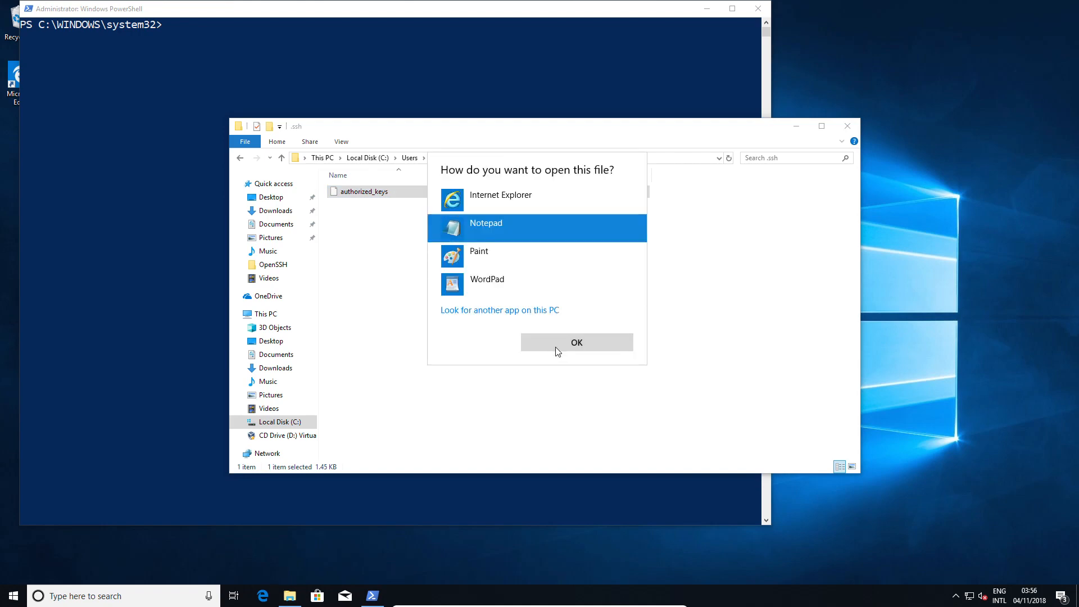
Open authorized_keys in Notepad to view the john@workstation key, then close Notepad and Explorer.
click(577, 342)
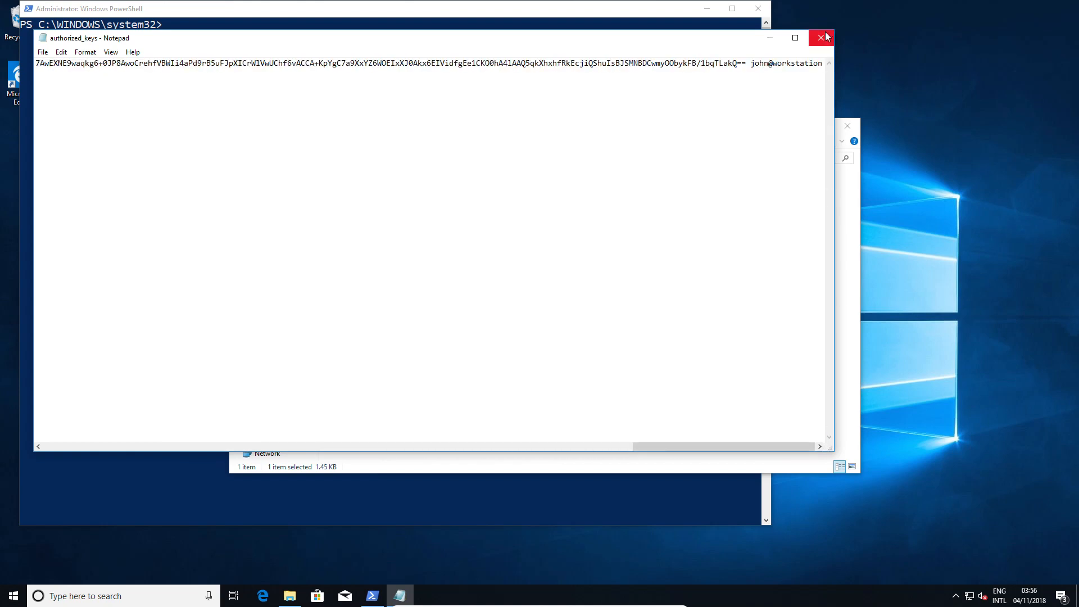
click(820, 37)
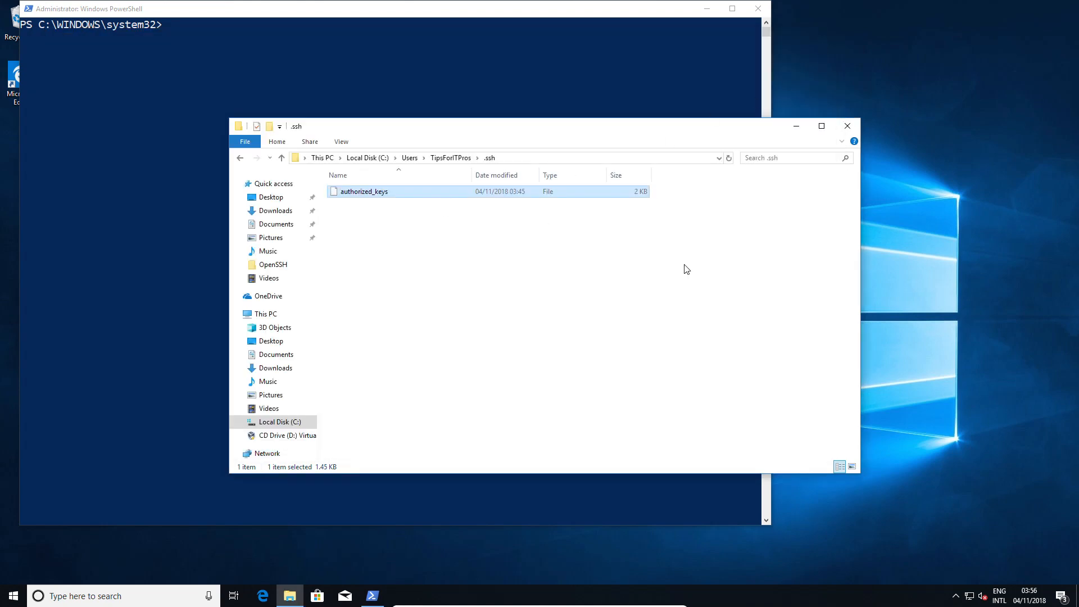
click(847, 125)
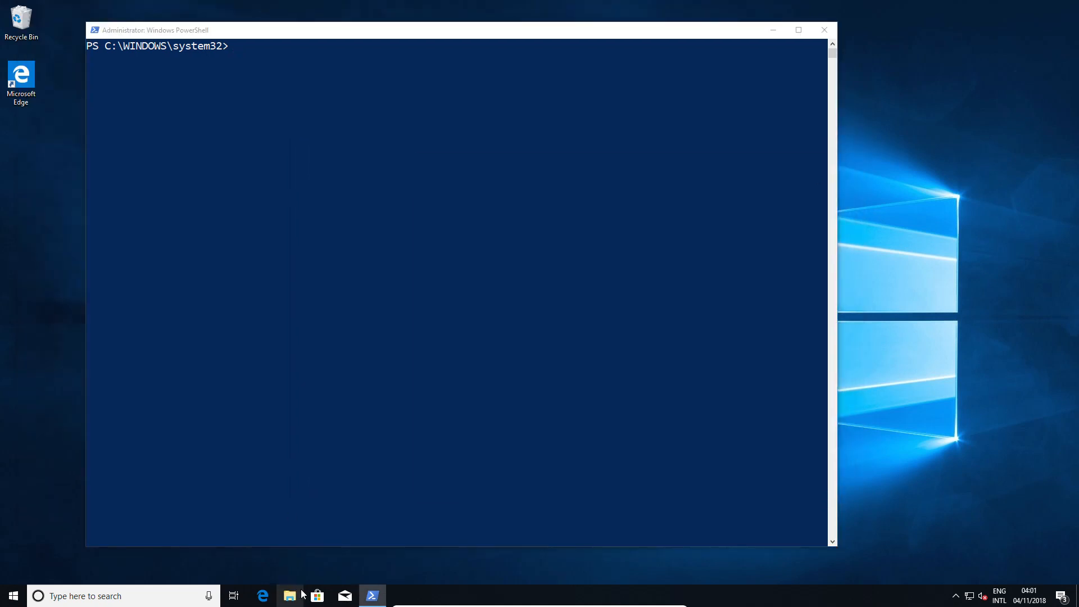
Browse to C:\Windows\System32\OpenSSH and open sshd_config_default in Notepad.
click(289, 595)
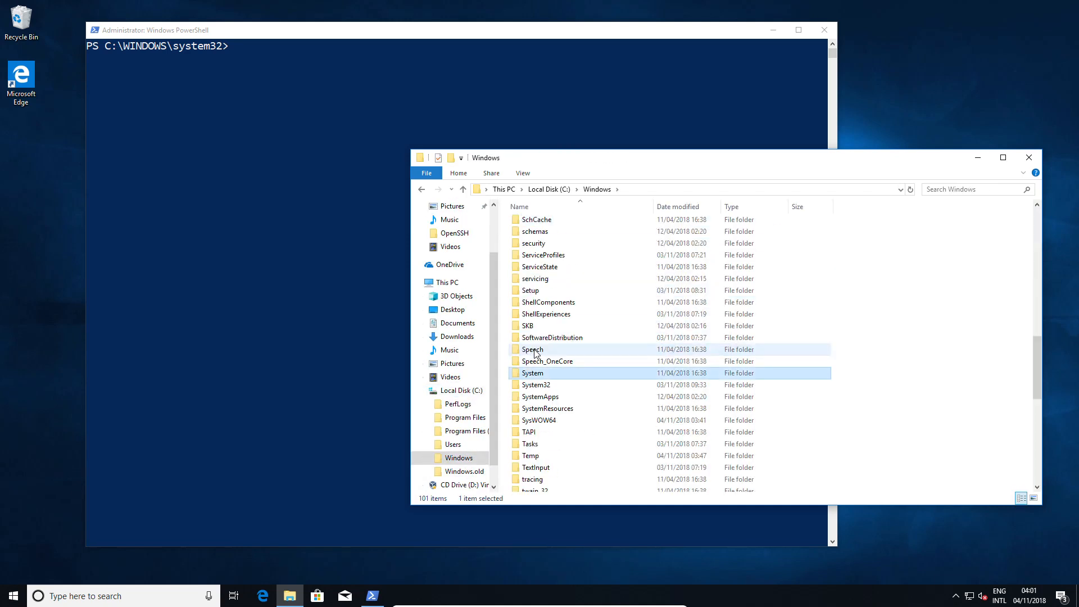
double_click(536, 385)
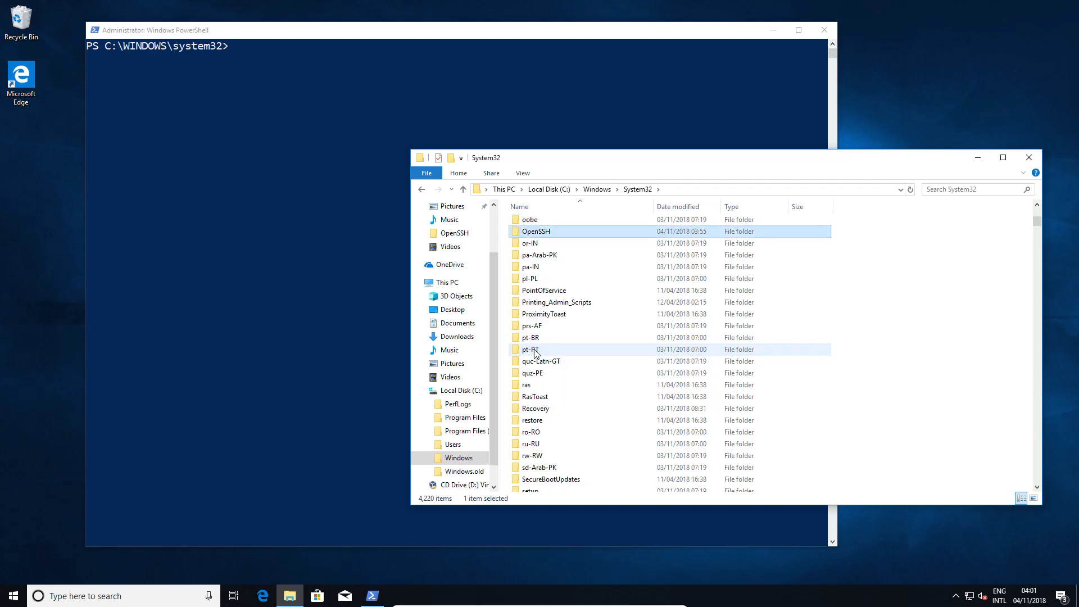
double_click(536, 230)
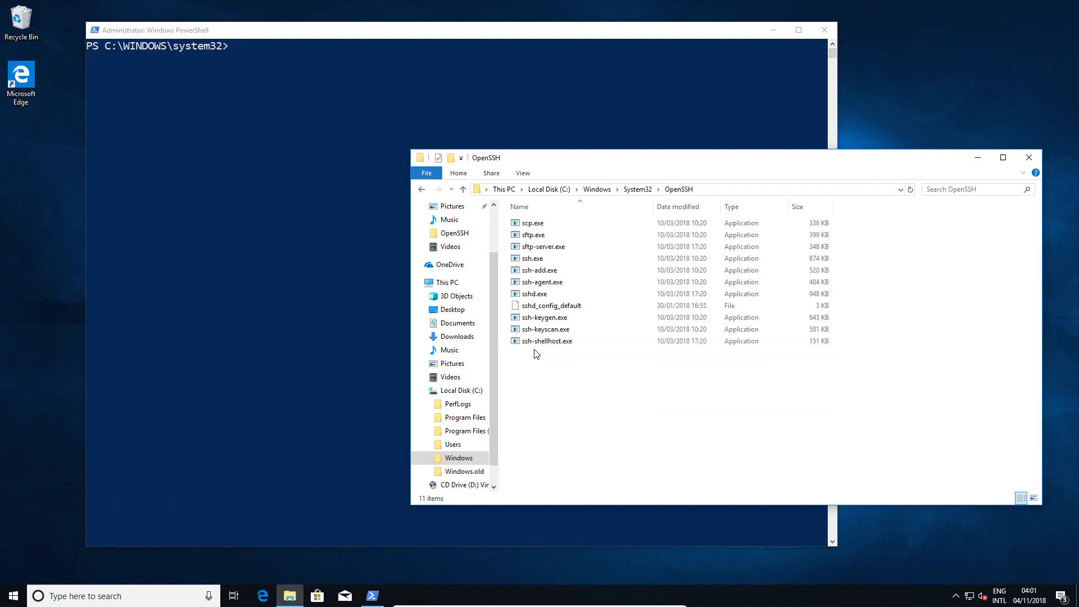
right_click(551, 305)
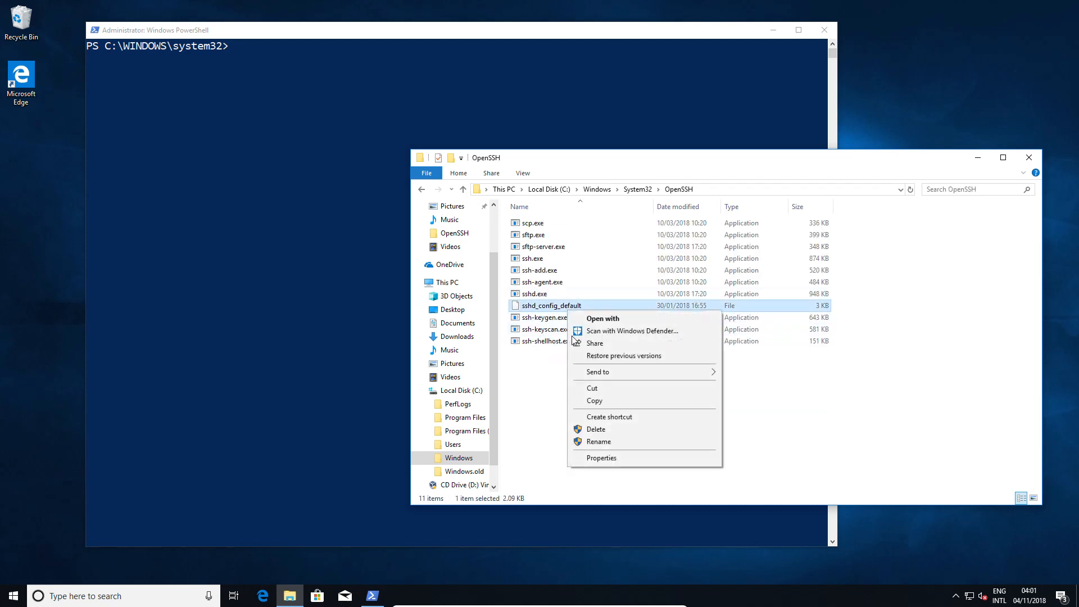
click(602, 317)
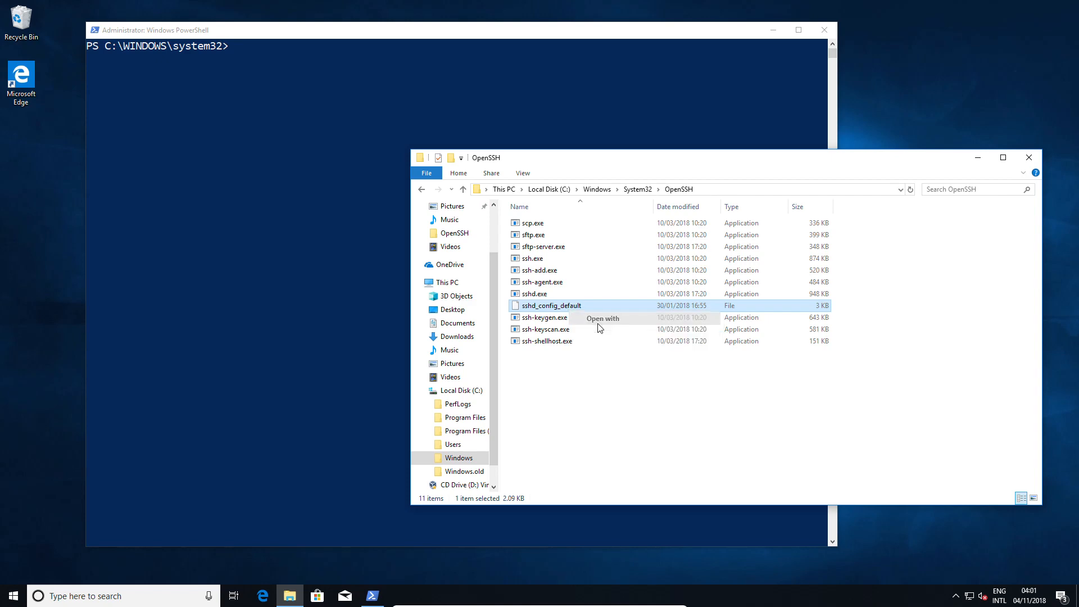
click(602, 318)
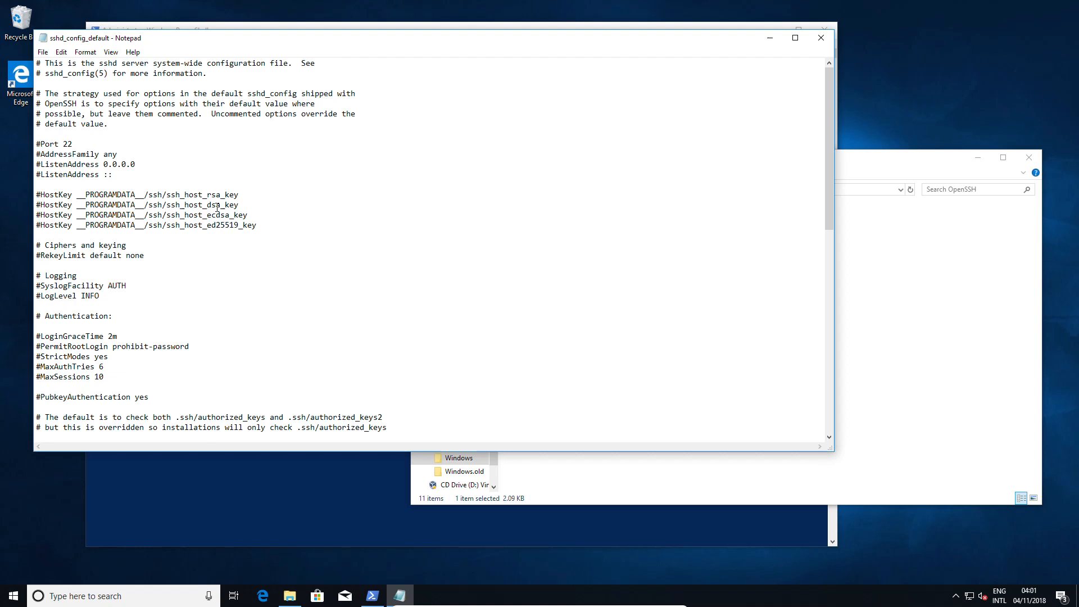
Scroll sshd_config_default down to the #PasswordAuthentication yes line.
scroll(down, 3)
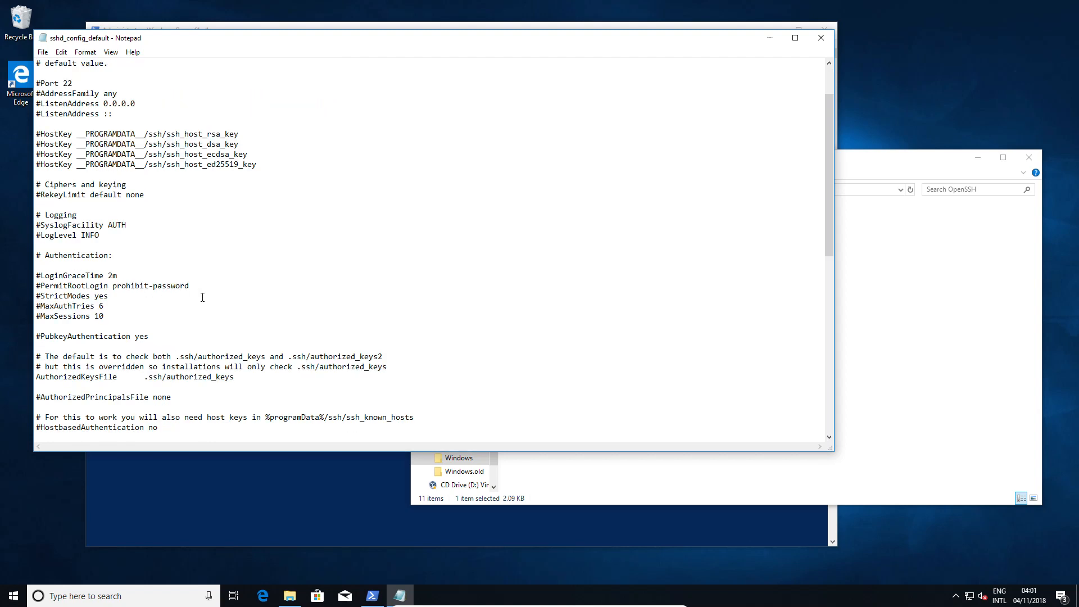
scroll(down, 3)
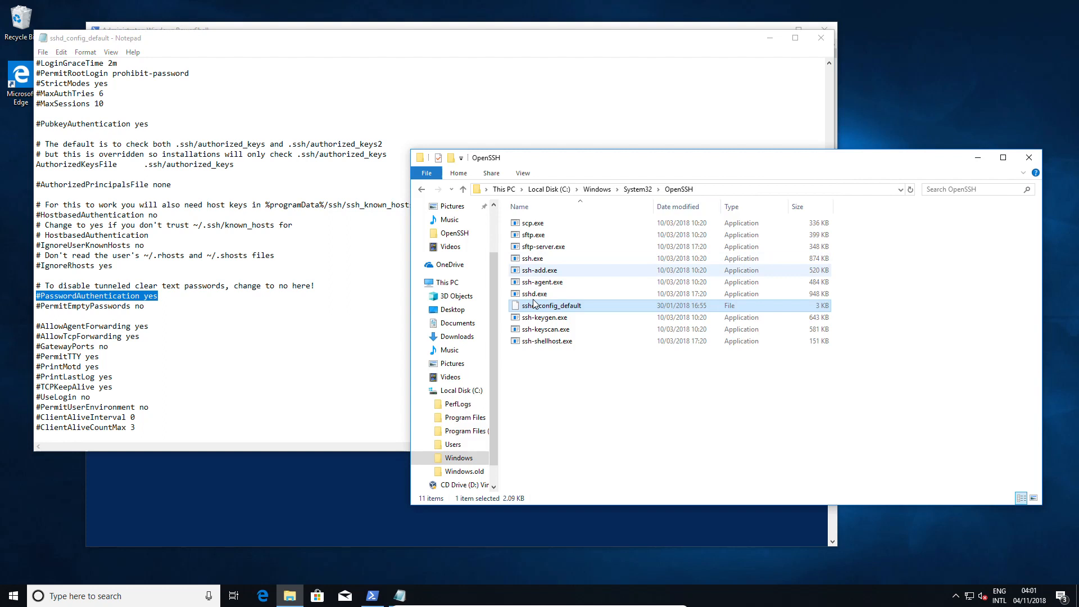
Inspect sshd_config_default's Administrators, Users and TrustedInstaller permissions, then cancel the permissions editor.
right_click(553, 305)
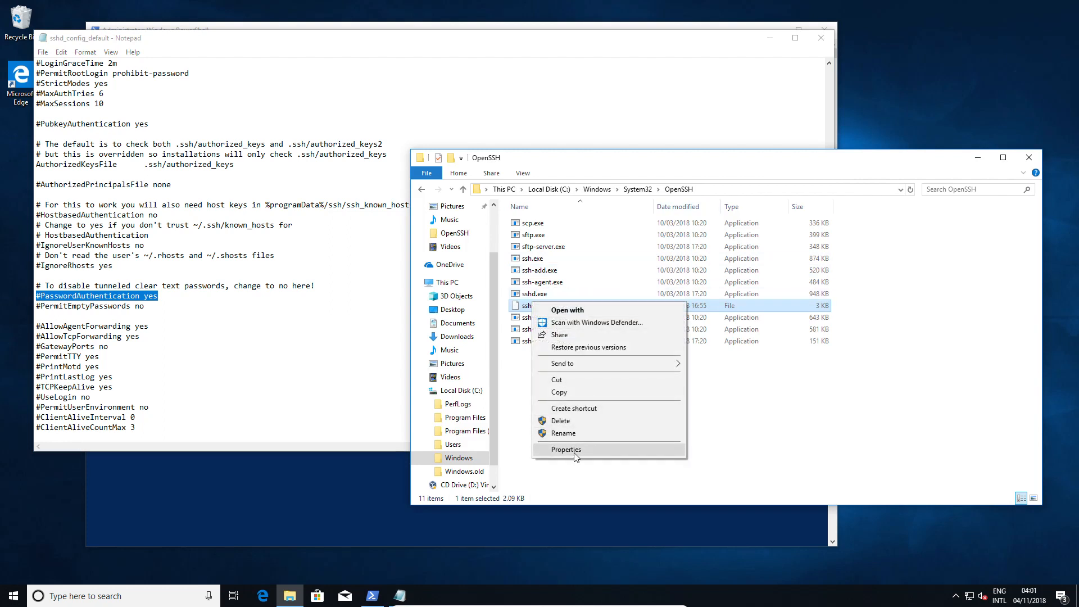
click(565, 449)
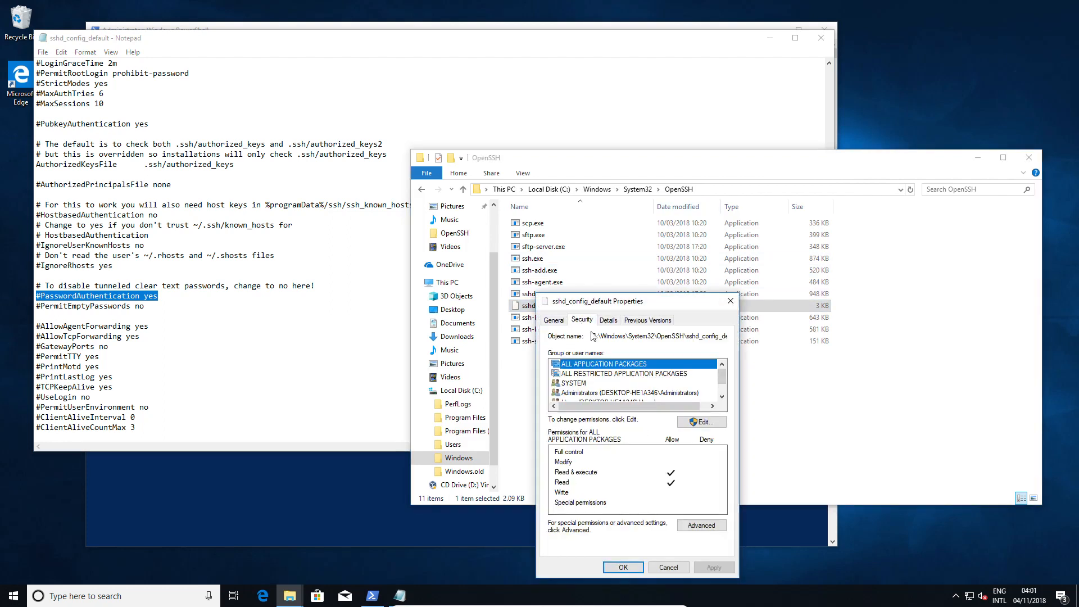
click(634, 392)
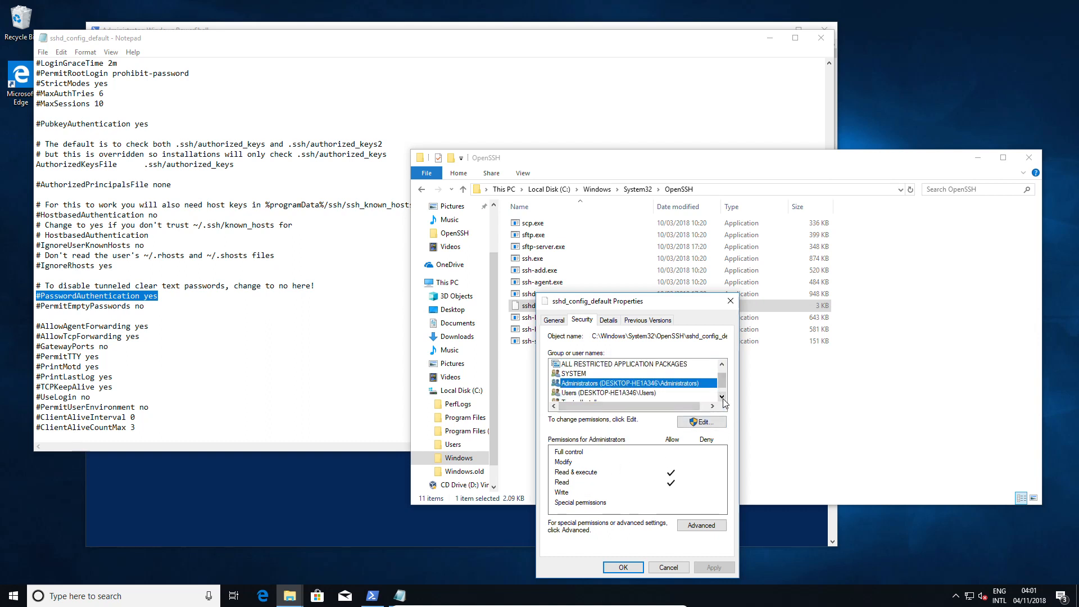
click(605, 382)
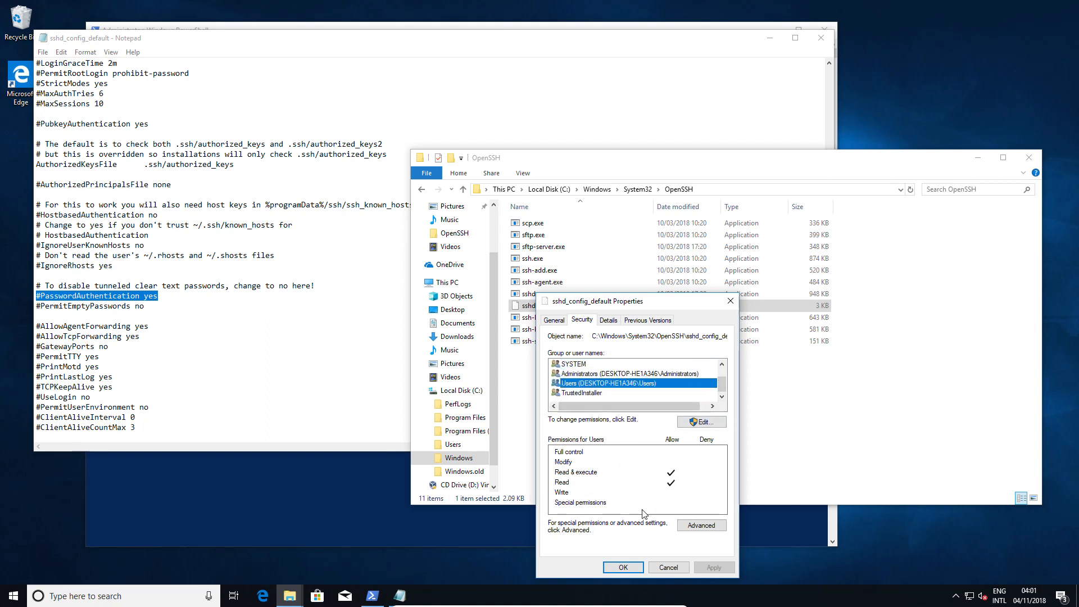
click(581, 393)
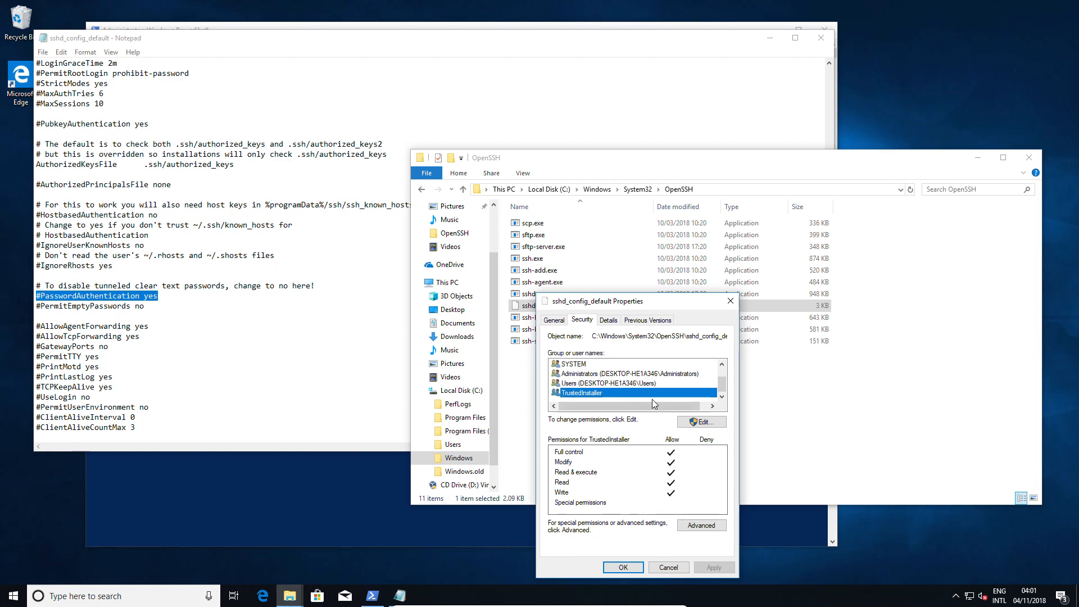
click(700, 421)
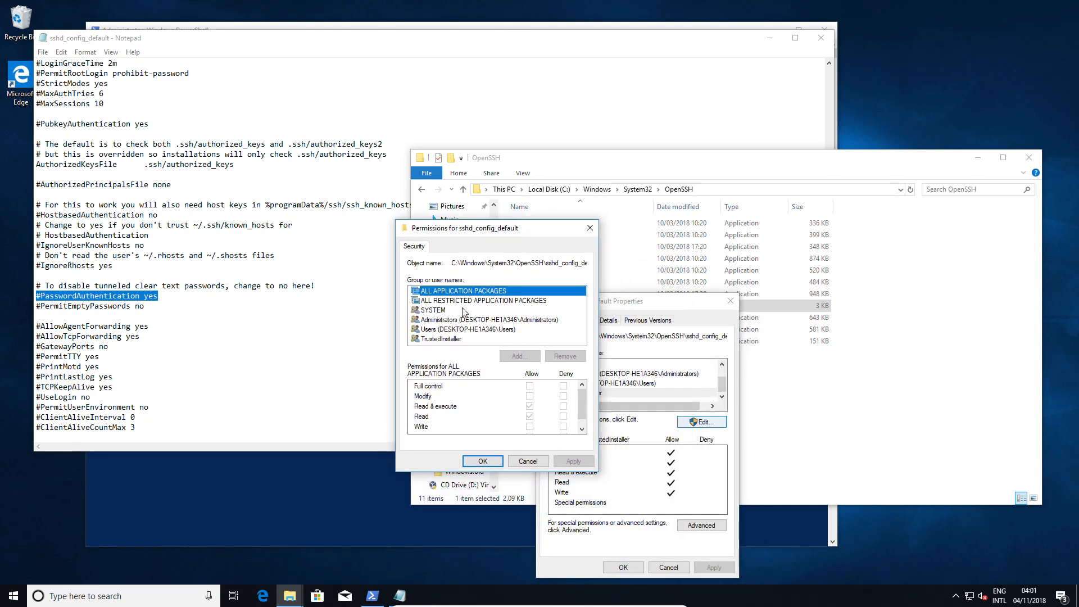
click(487, 319)
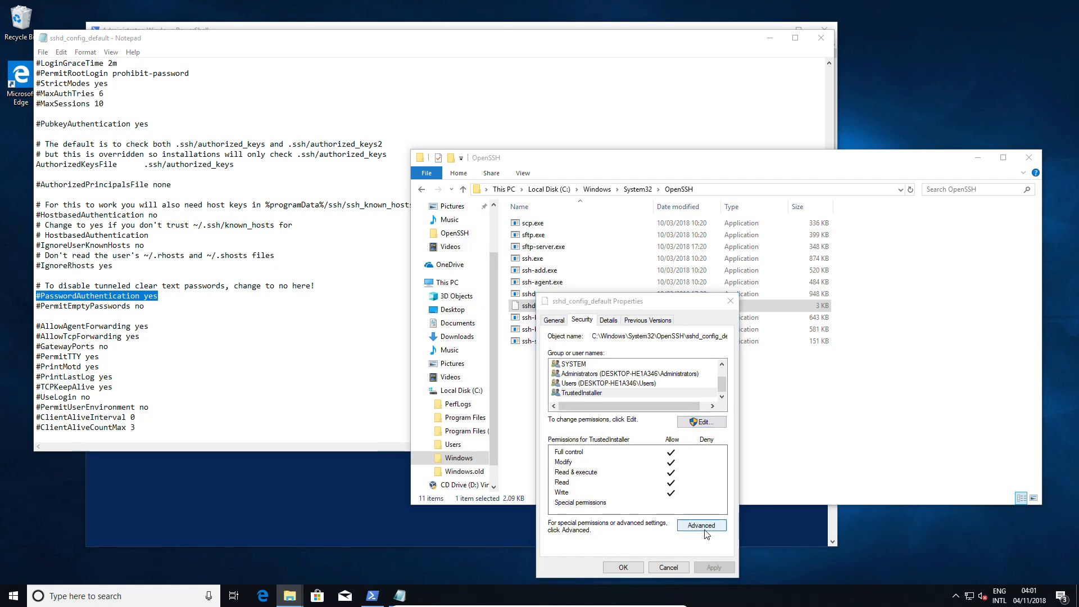
click(701, 524)
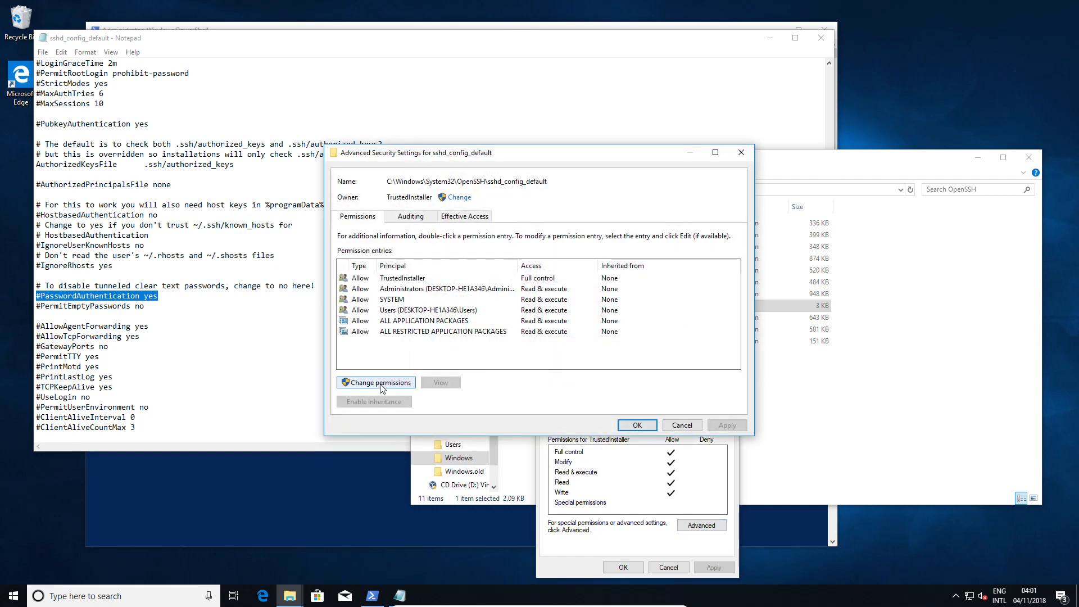
click(376, 382)
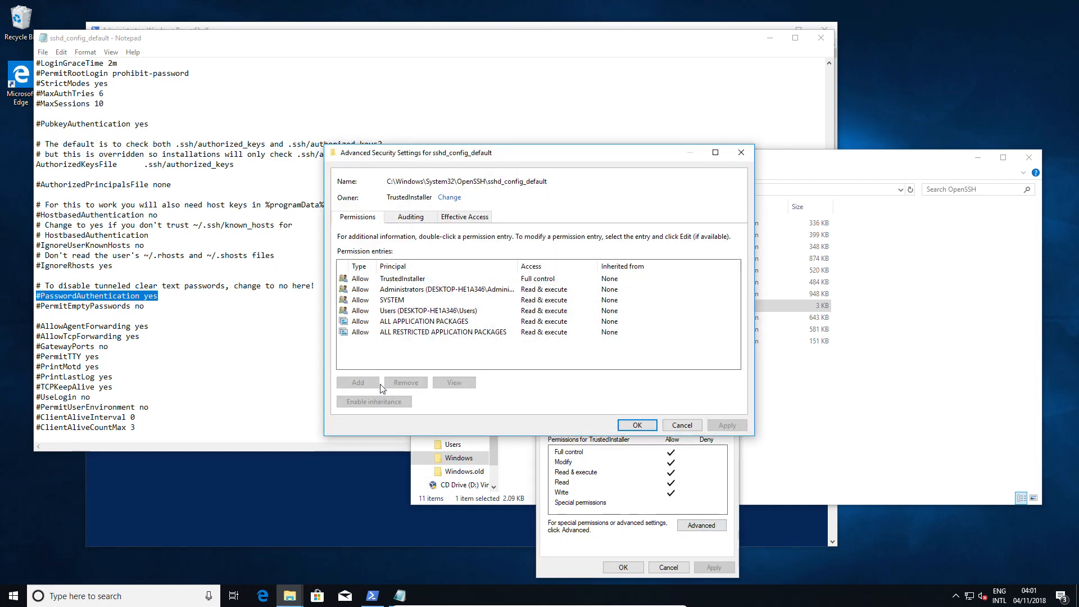
click(445, 288)
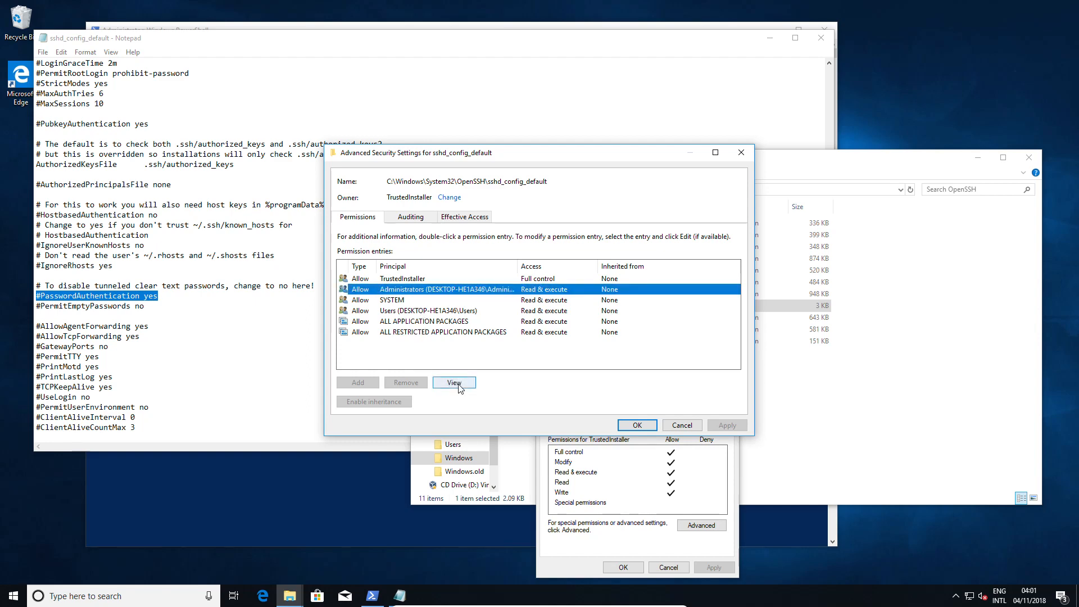
click(454, 382)
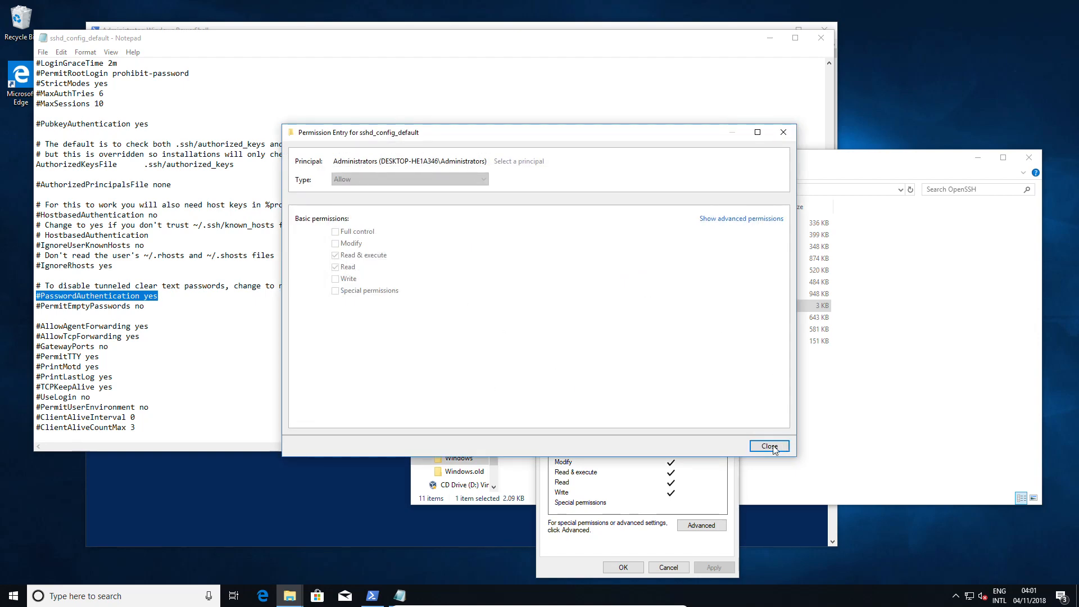
click(769, 446)
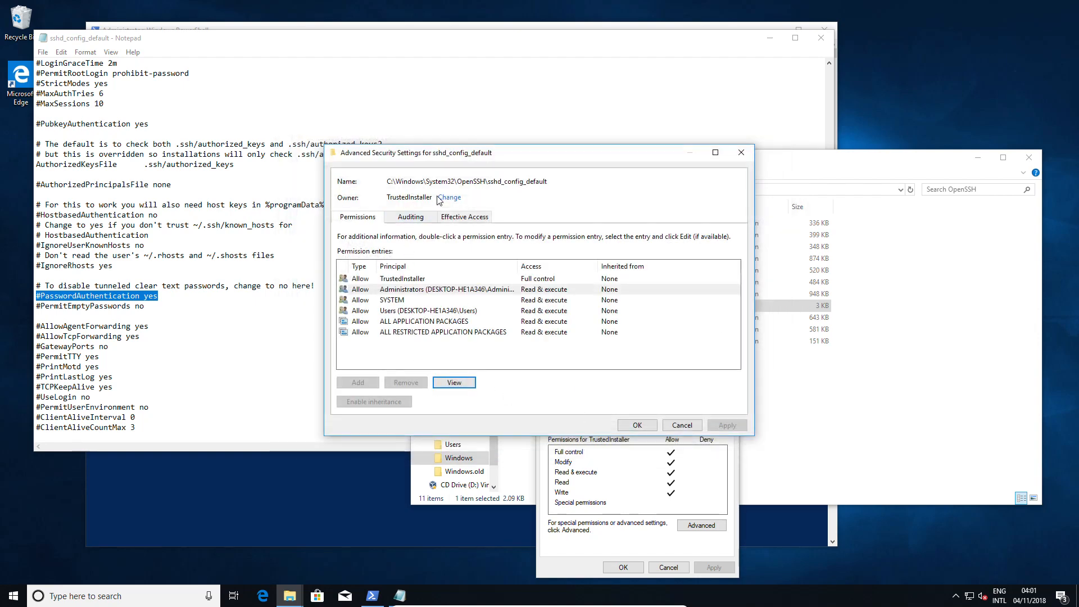
click(411, 217)
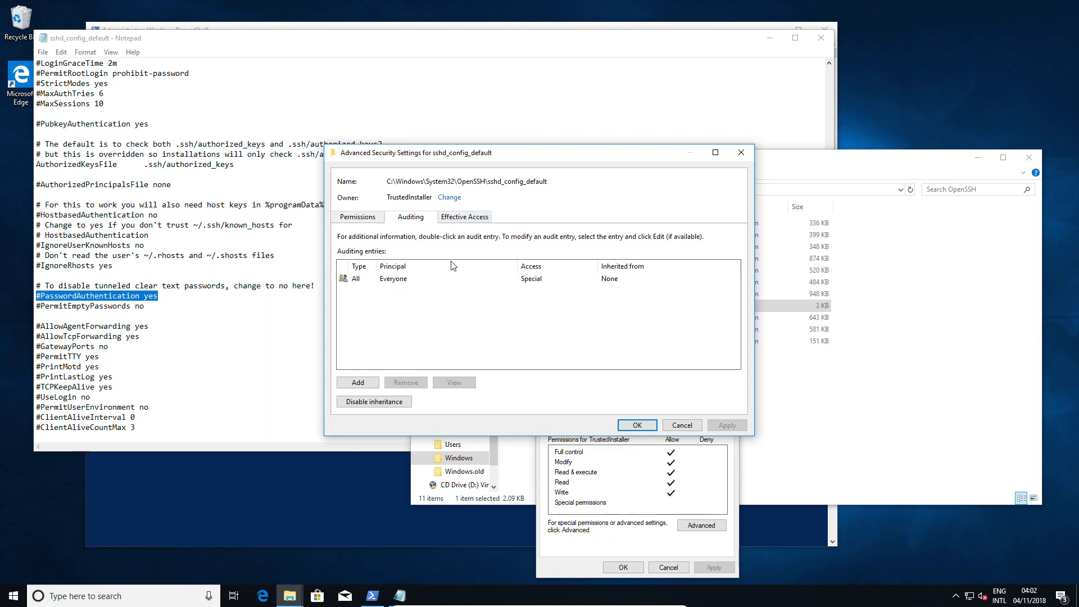
click(357, 217)
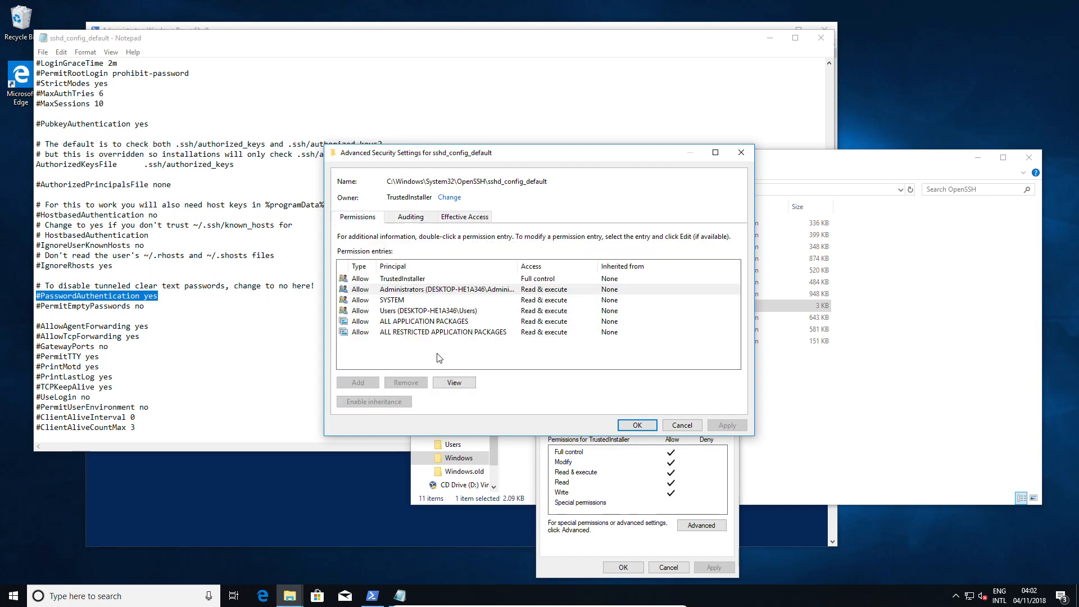
click(636, 425)
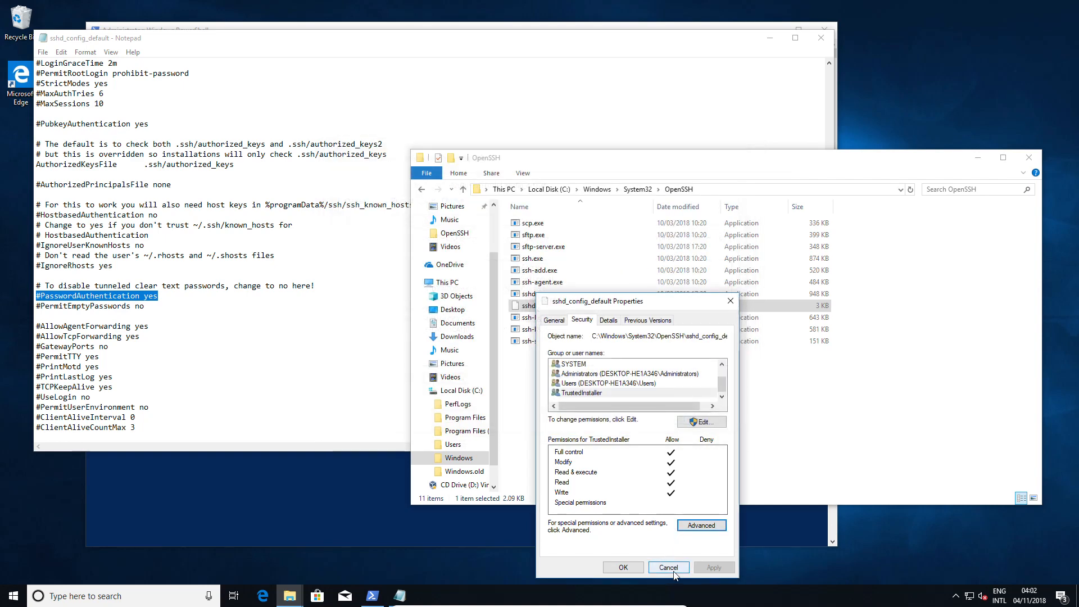
Cancel the Properties dialog and browse Program Files (x86), then Program Files.
click(669, 567)
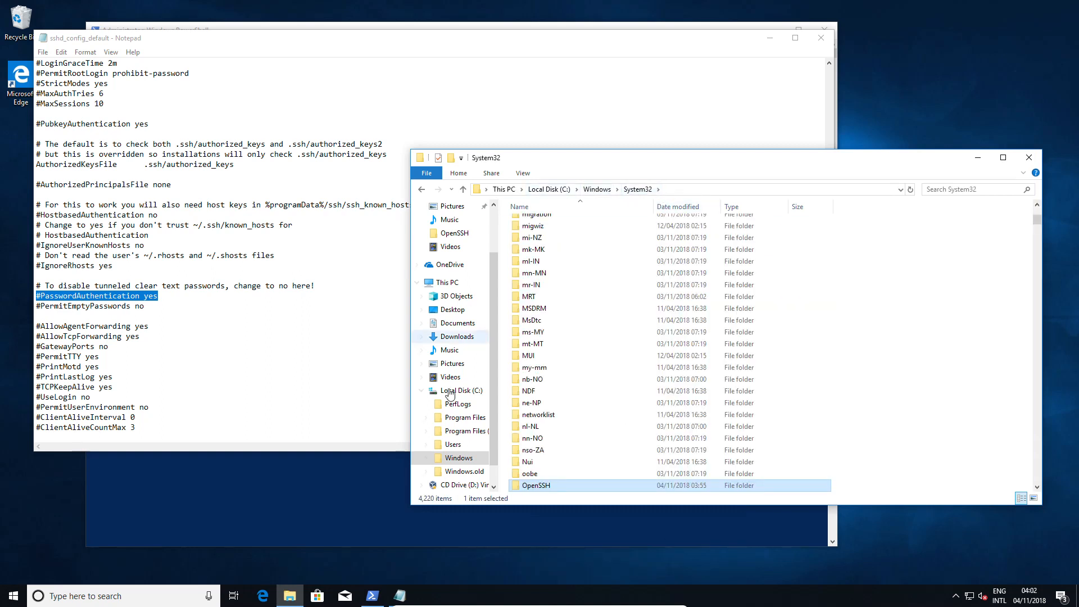
click(465, 430)
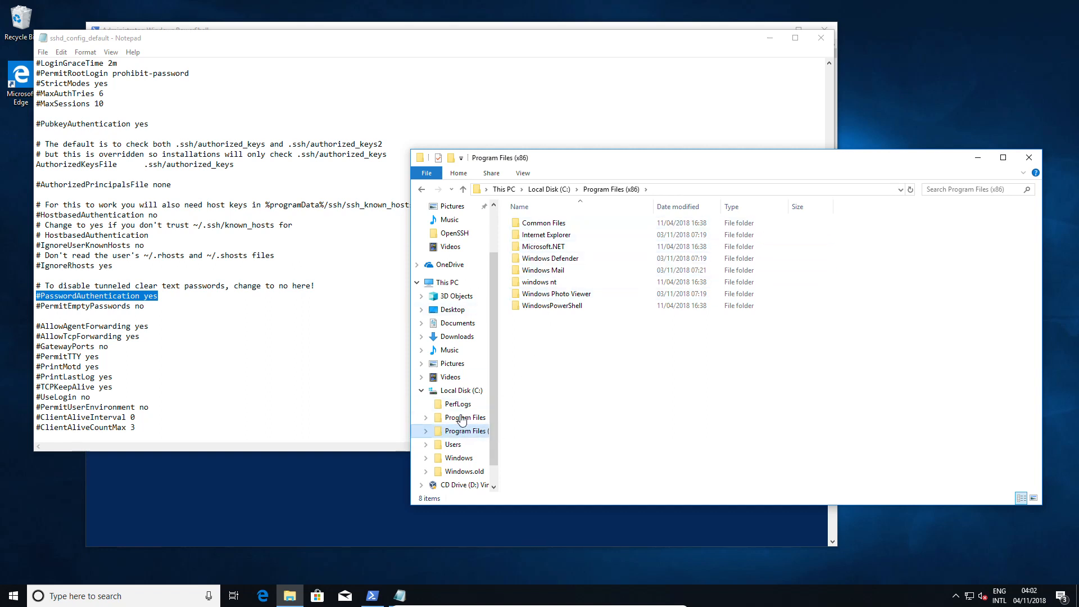
click(462, 417)
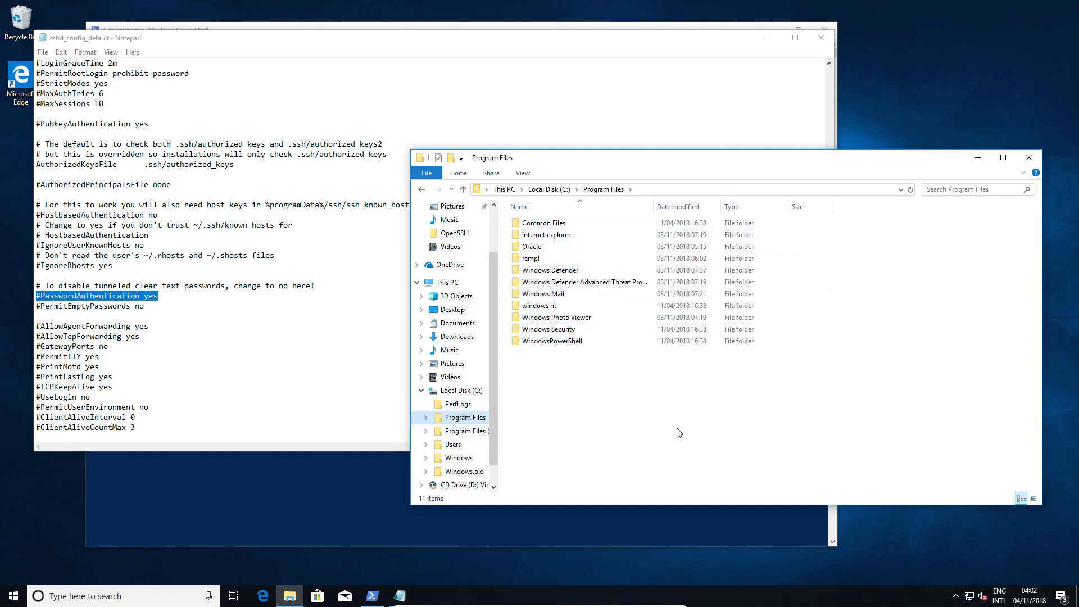
mouse_move(723, 391)
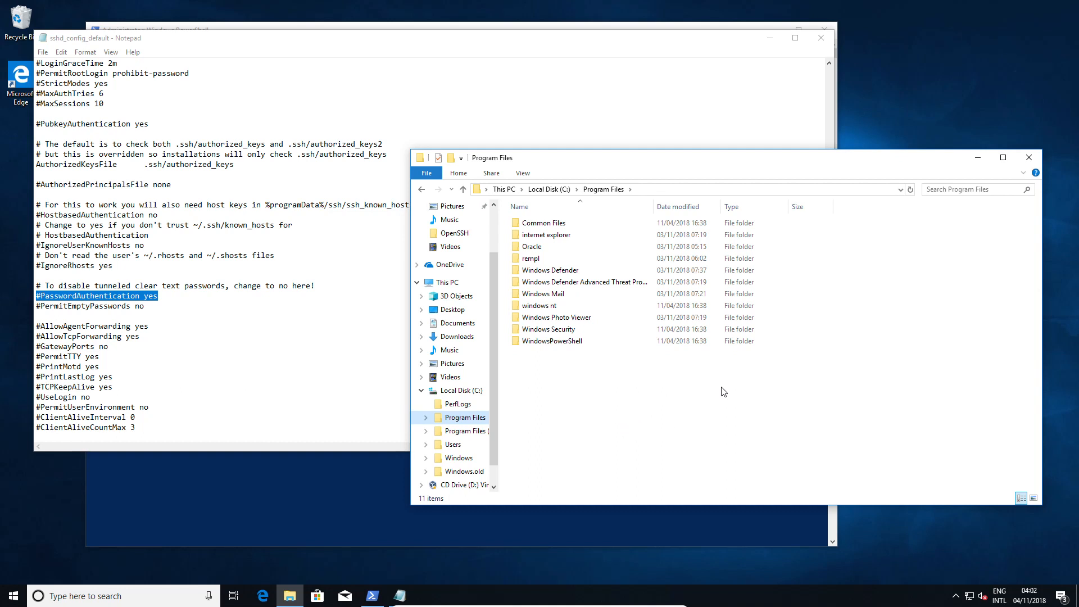
mouse_move(751, 412)
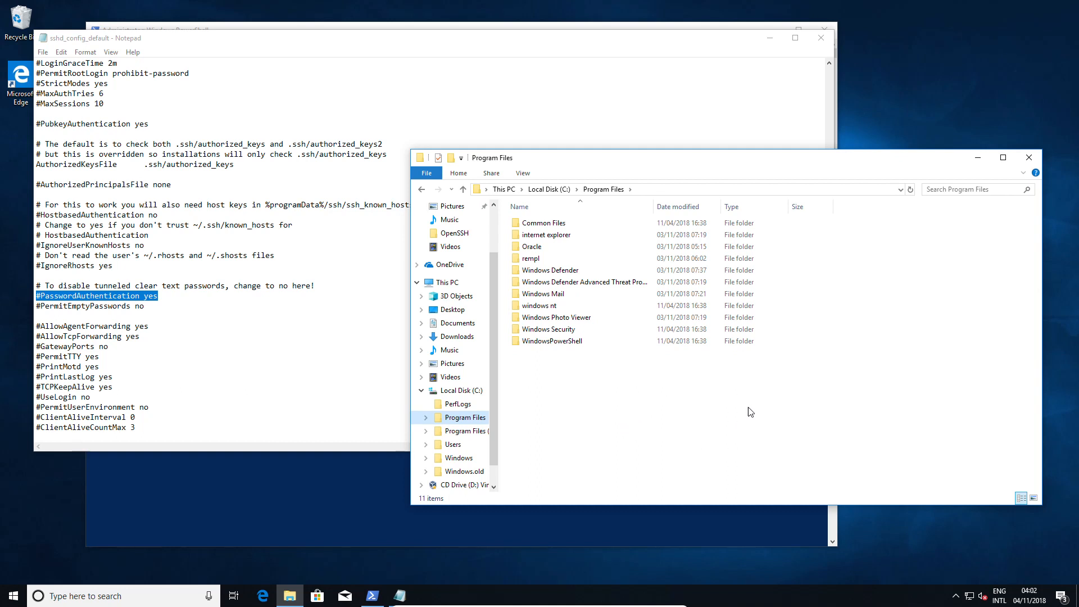
mouse_move(546, 417)
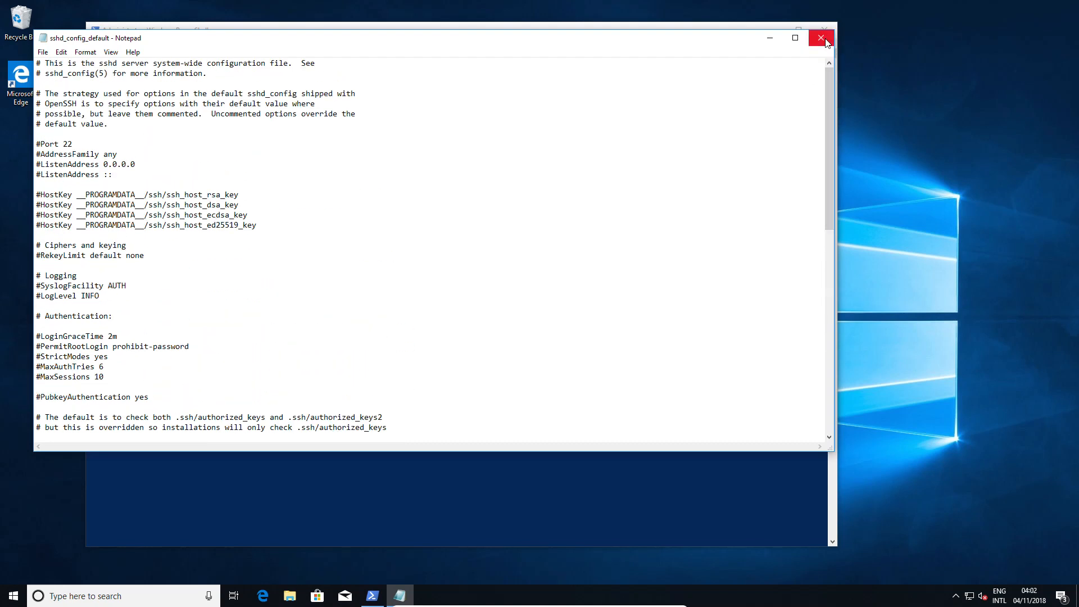
Close the Notepad window showing sshd_config_default.
click(821, 37)
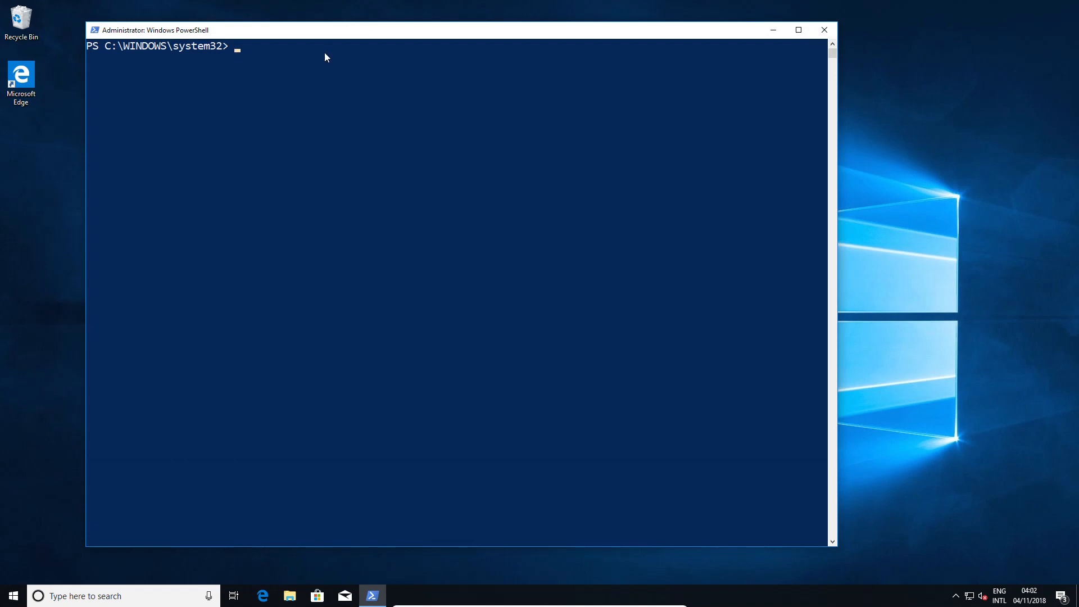